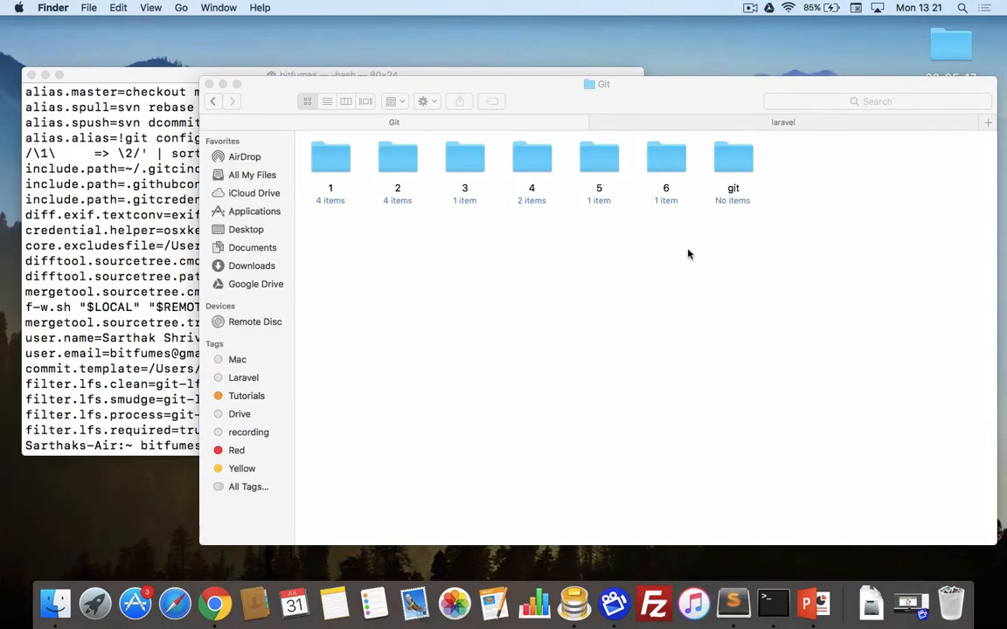
Step: Launch a new Terminal at the empty git folder via Services > New Terminal at Folder
{"action": "left_click", "coordinate": [733, 158]}
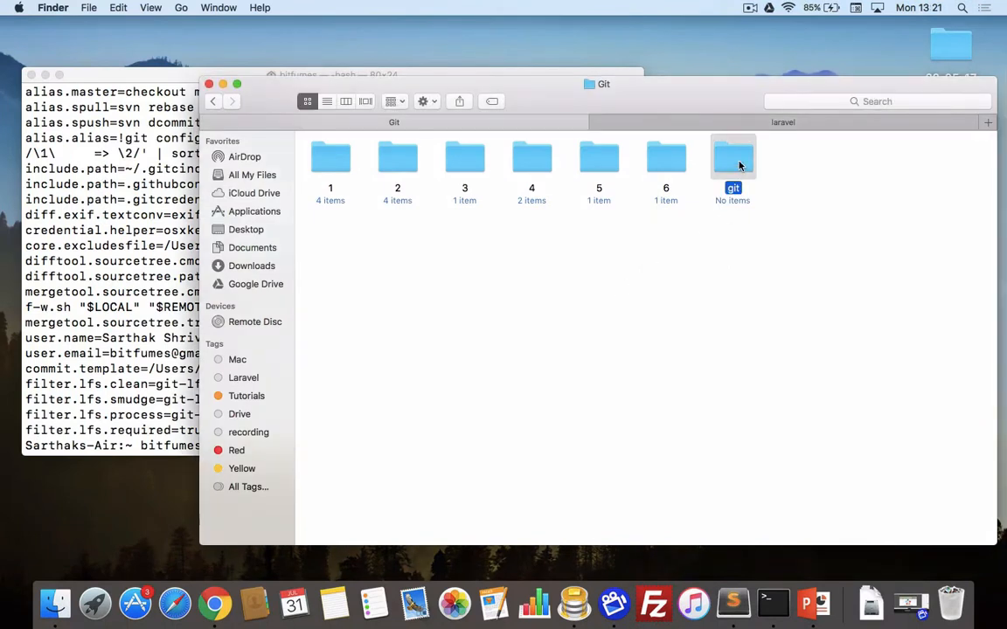
{"action": "mouse_move", "coordinate": [725, 251]}
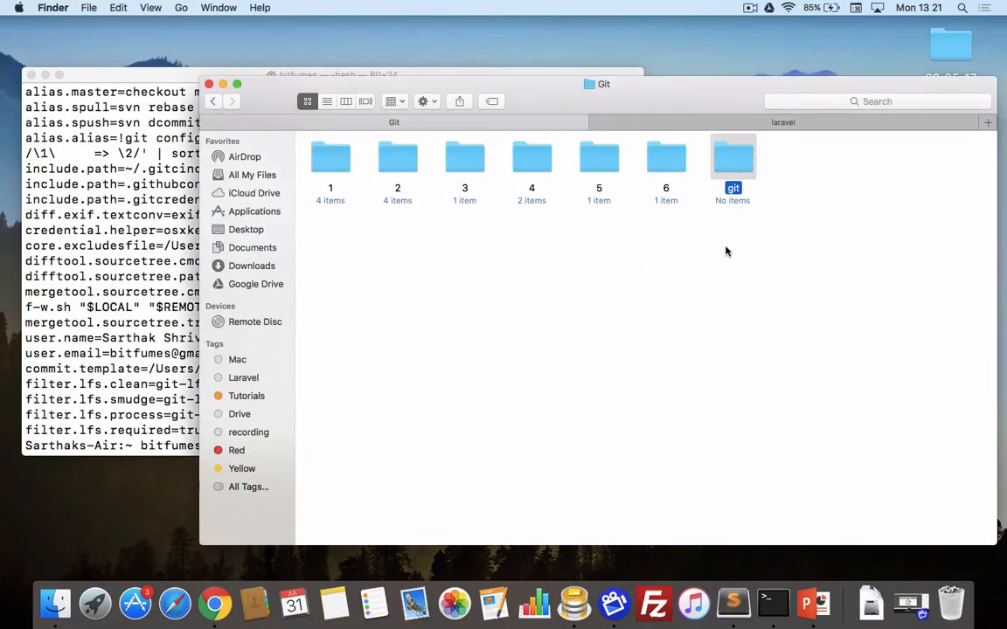
{"action": "right_click", "coordinate": [733, 161]}
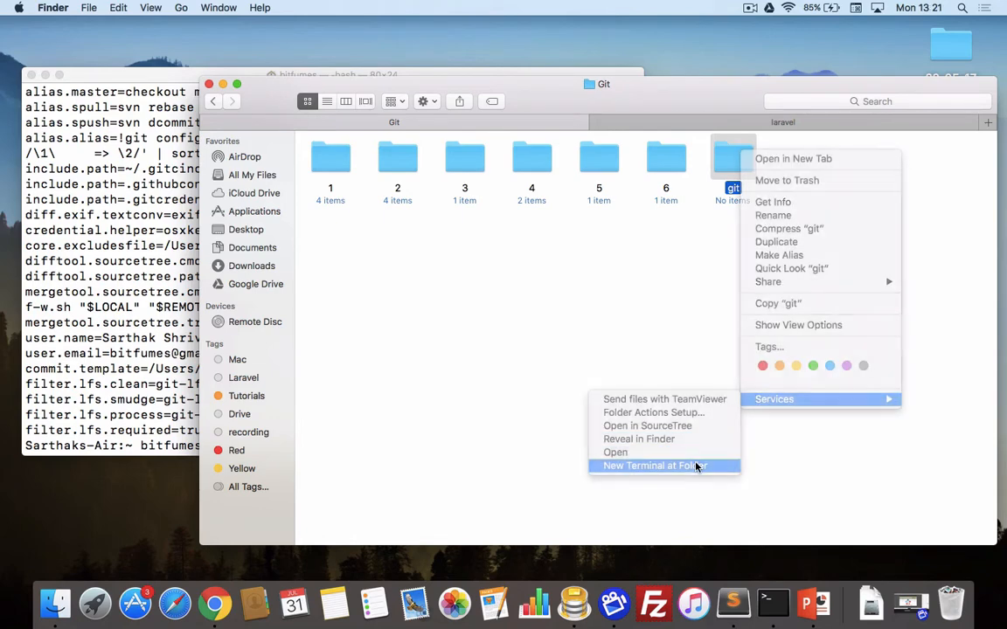
{"action": "left_click", "coordinate": [650, 464]}
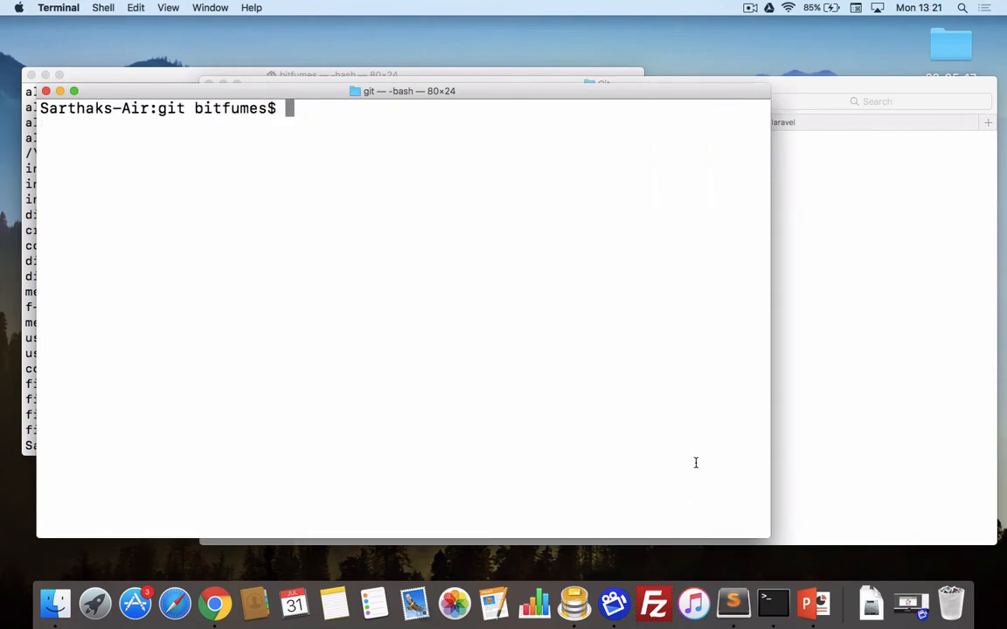
Step: Run git init to initialise an empty Git repository in the folder
{"action": "type", "text": "git i"}
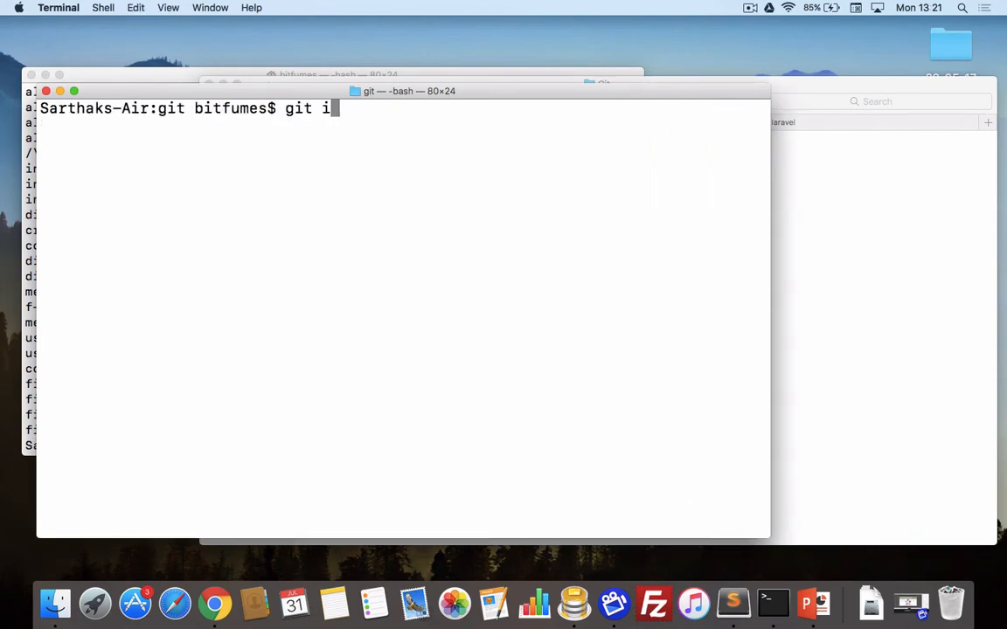
{"action": "type", "text": "nit"}
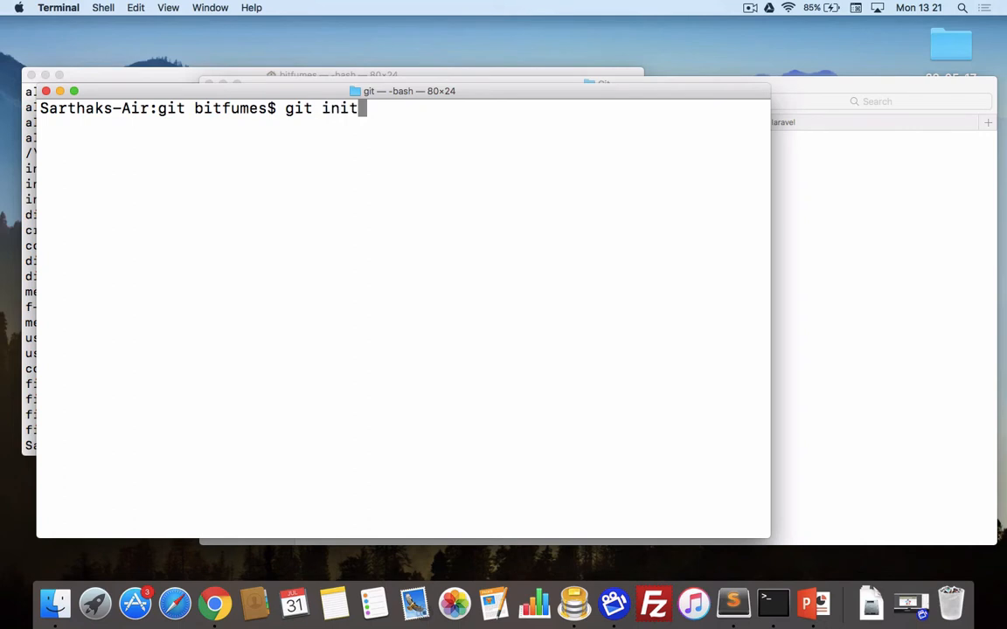
{"action": "key", "text": "Return"}
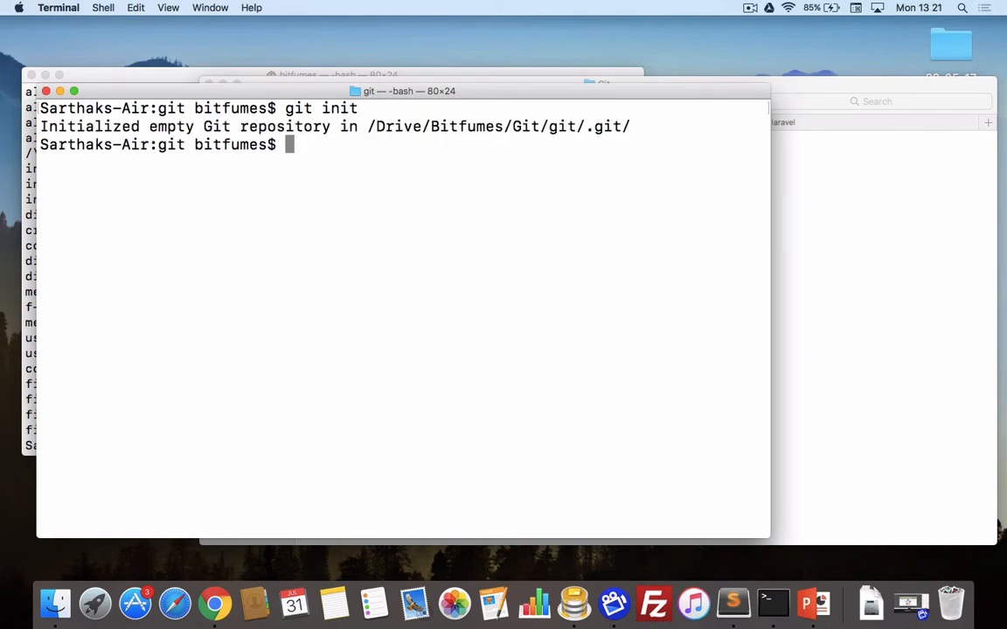
{"action": "mouse_move", "coordinate": [400, 242]}
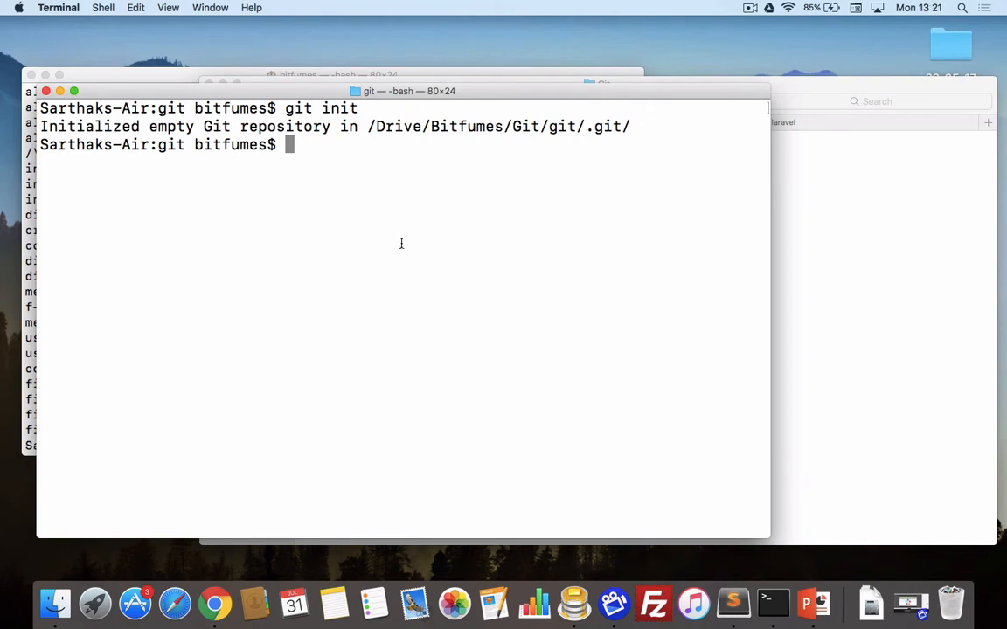
{"action": "mouse_move", "coordinate": [213, 131]}
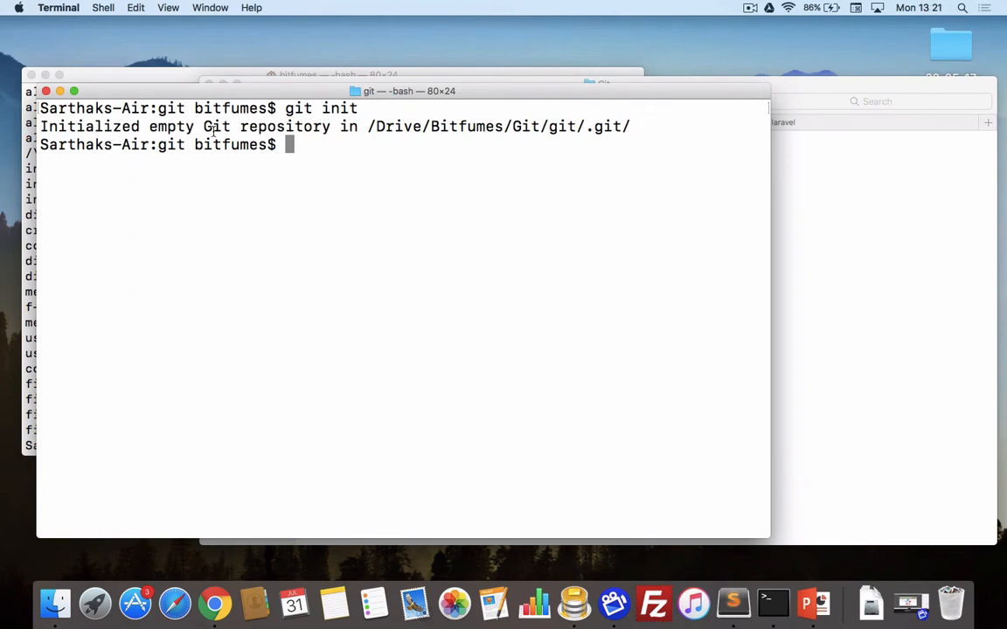
{"action": "mouse_move", "coordinate": [480, 182]}
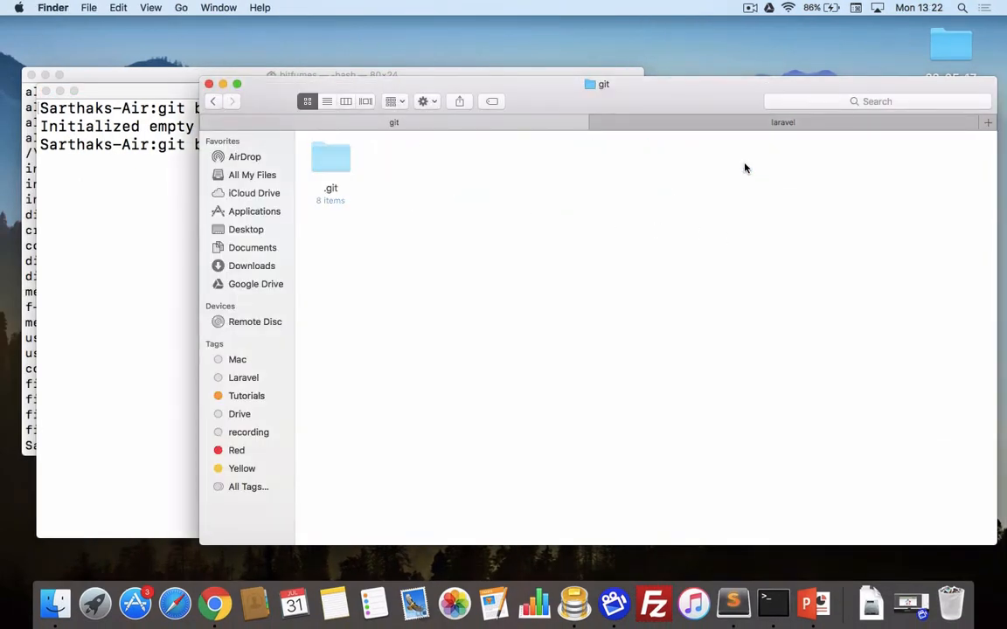
{"action": "double_click", "coordinate": [330, 164]}
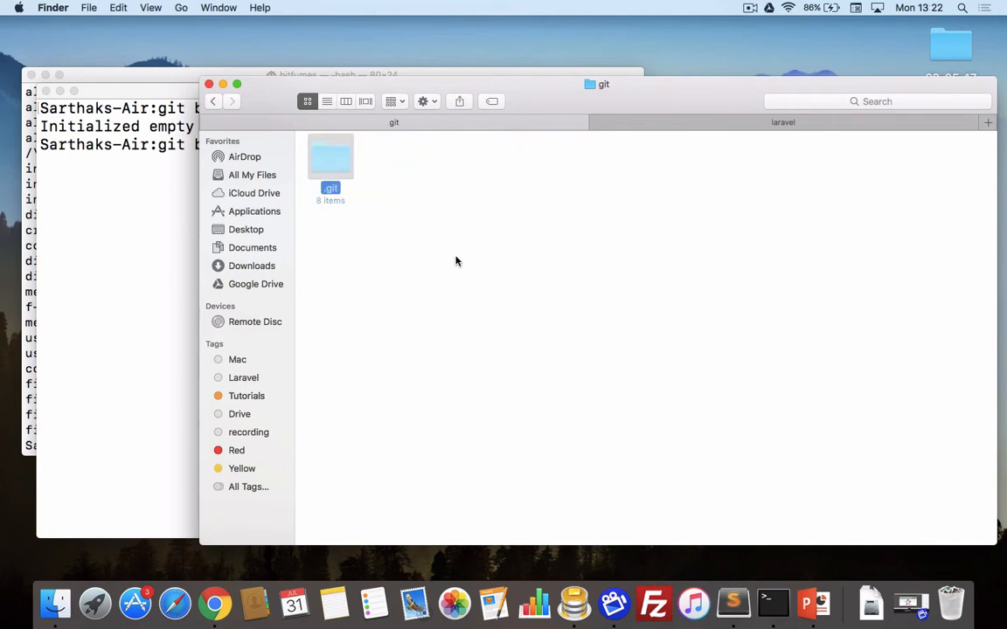
{"action": "double_click", "coordinate": [331, 161]}
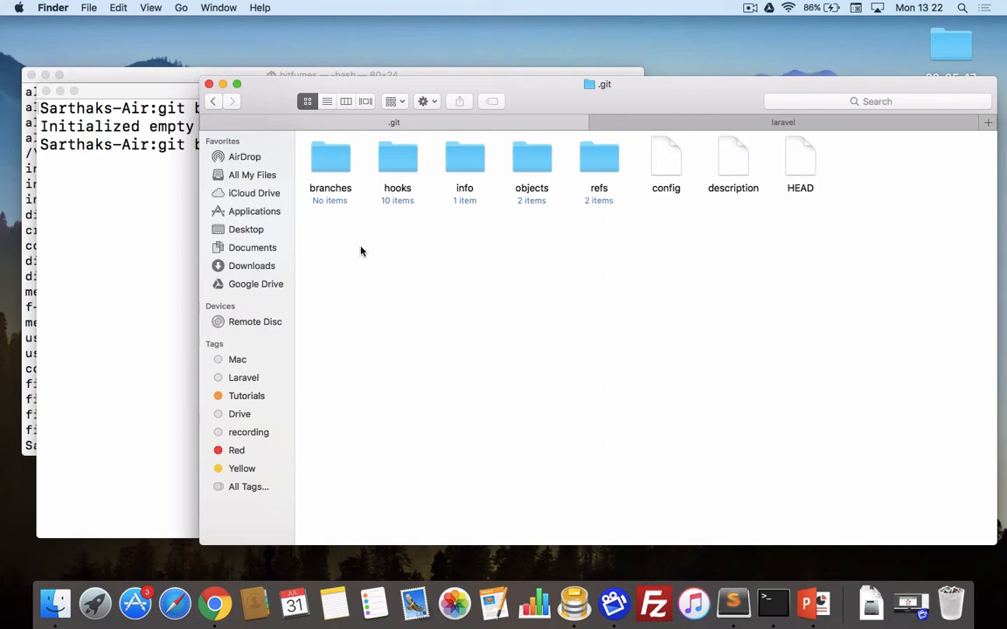
{"action": "left_click", "coordinate": [213, 99]}
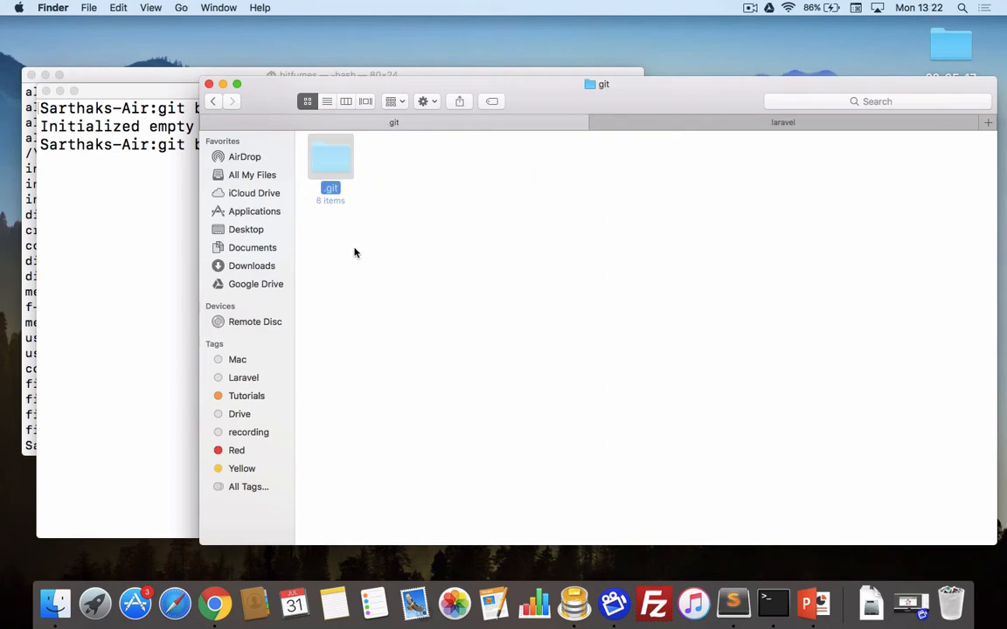
{"action": "double_click", "coordinate": [331, 166]}
{"action": "type", "text": "t"}
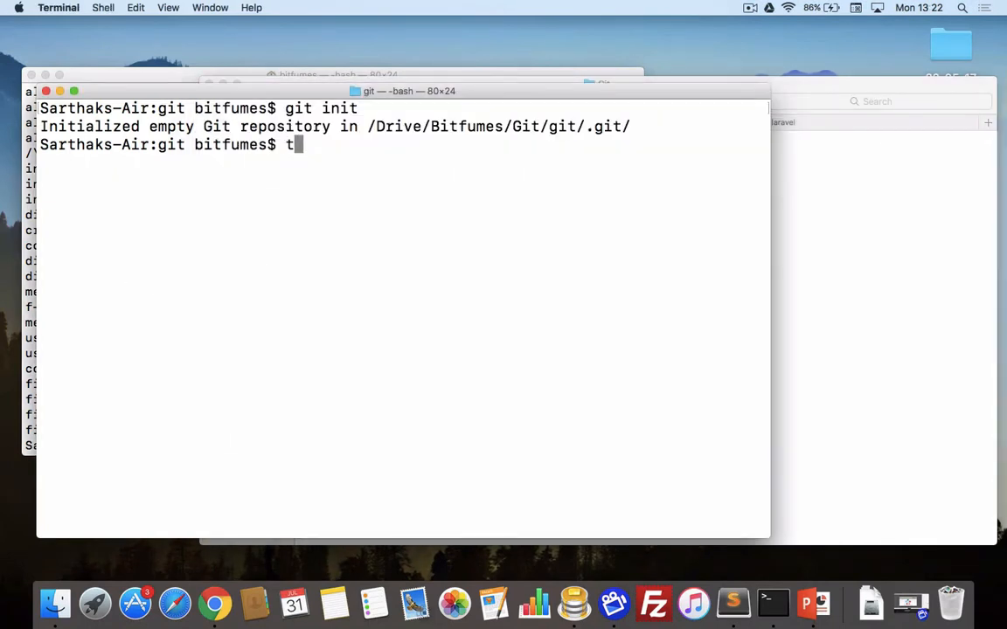
Step: Create an empty readme.txt with touch readme.txt
{"action": "type", "text": "ouch"}
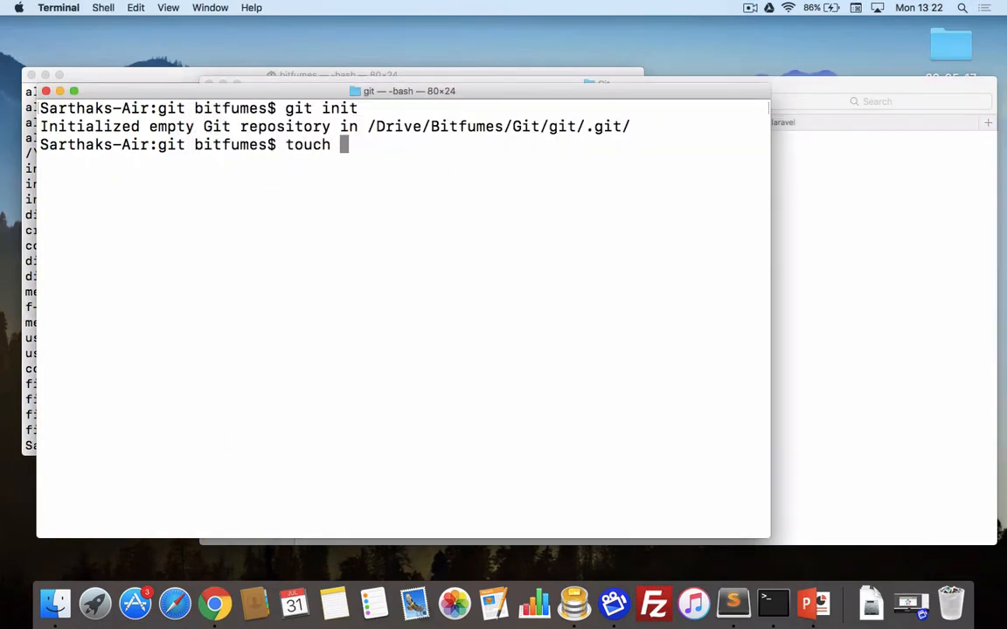
{"action": "type", "text": "readme"}
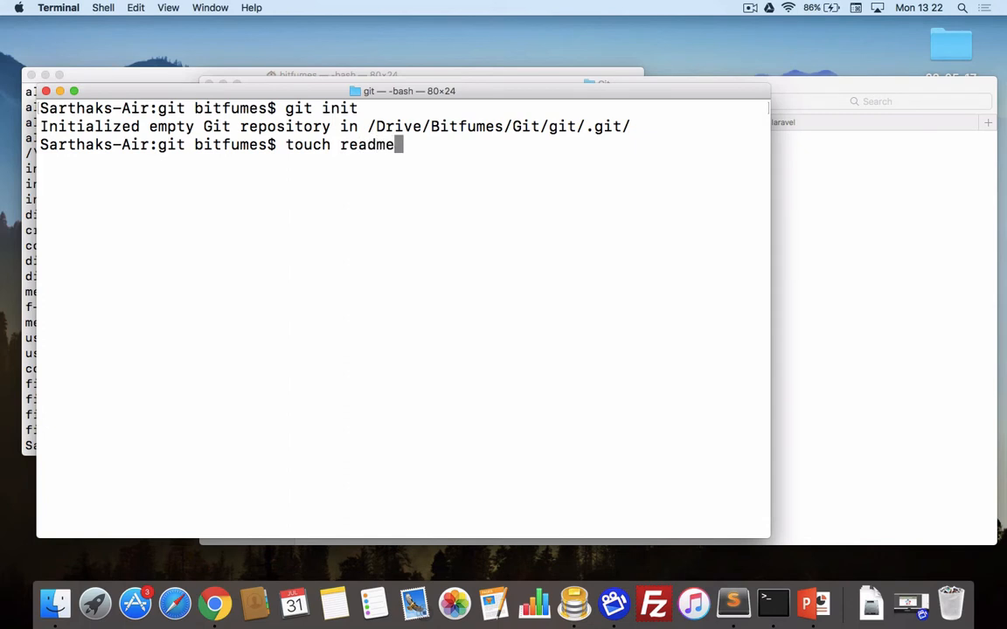
{"action": "key", "text": "Return"}
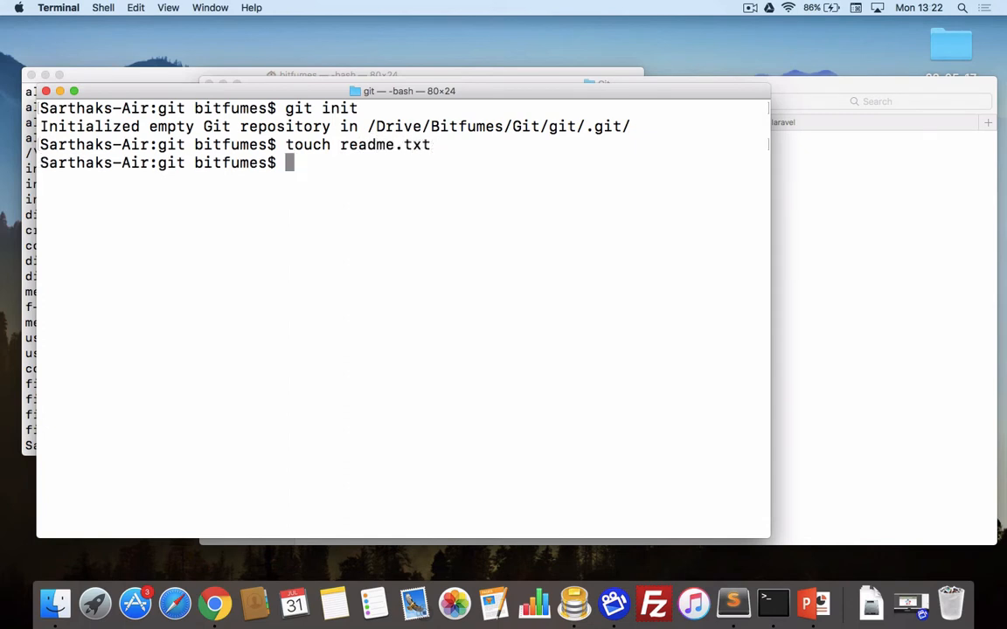
Step: Show that readme.txt is empty with cat readme.txt
{"action": "type", "text": "cat"}
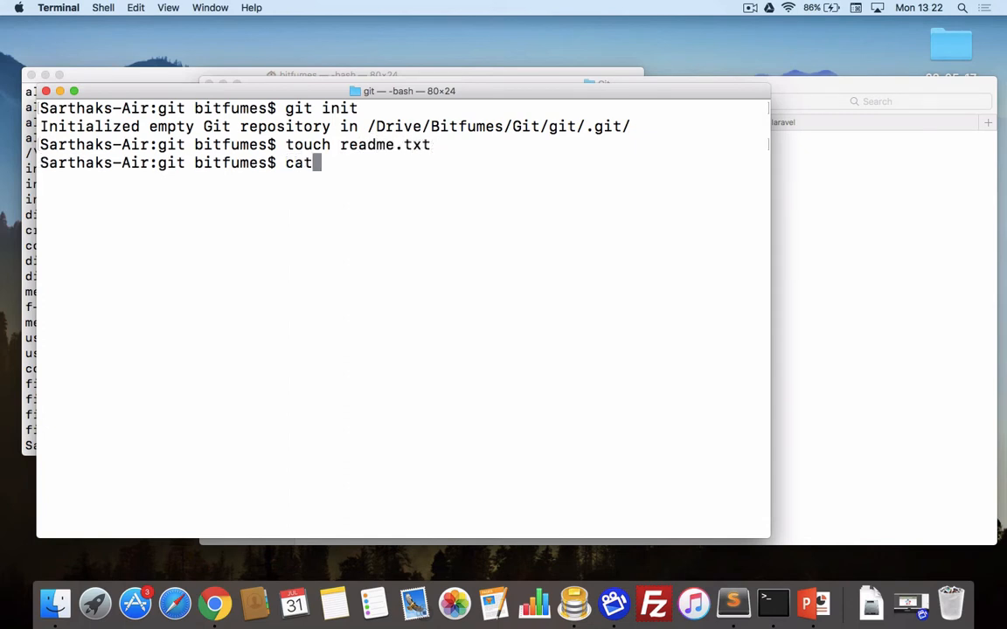
{"action": "type", "text": "read"}
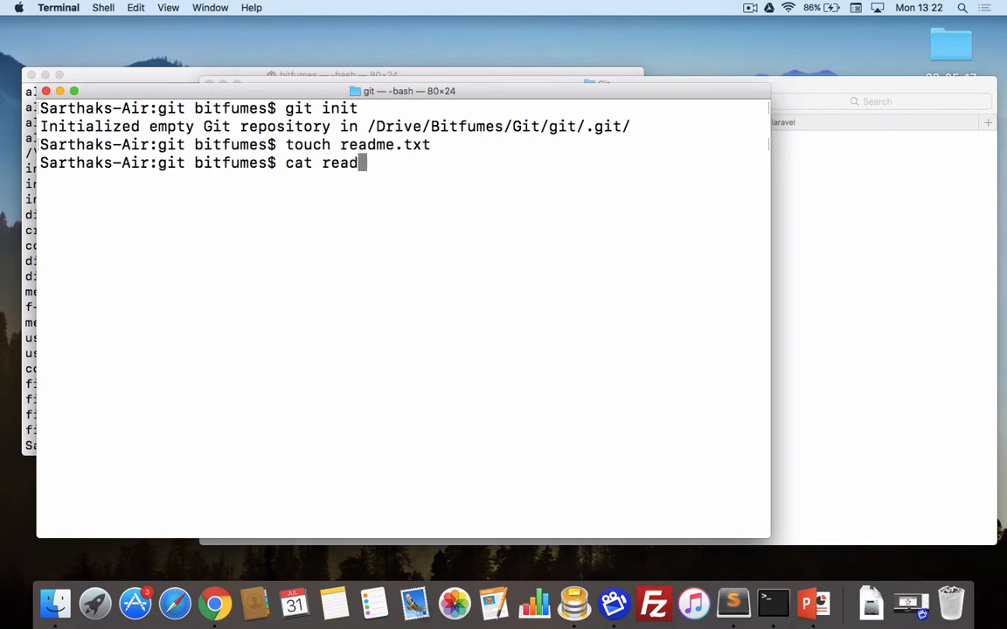
{"action": "type", "text": "me.t"}
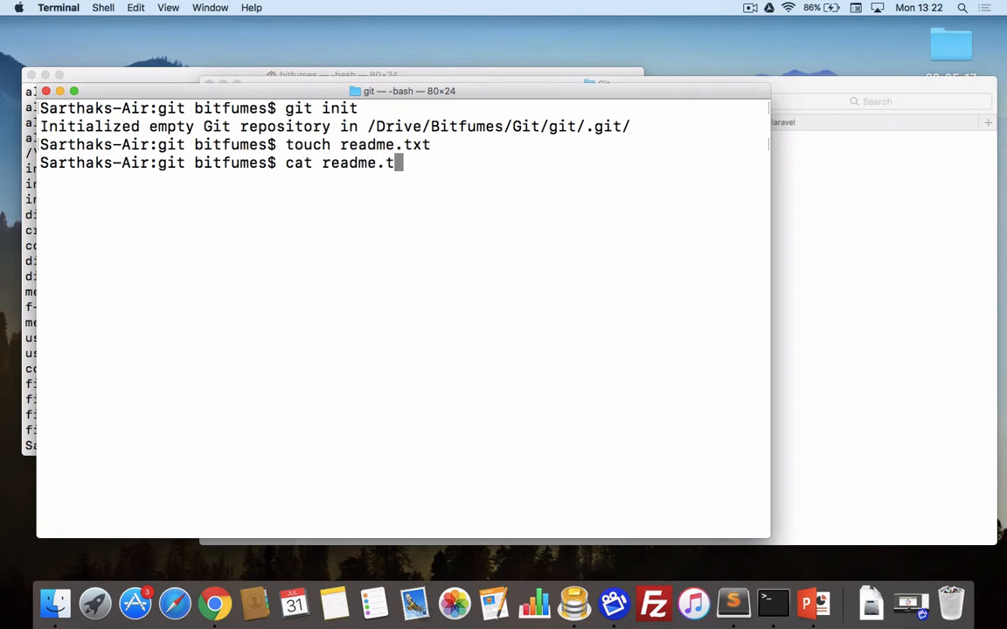
{"action": "key", "text": "Return"}
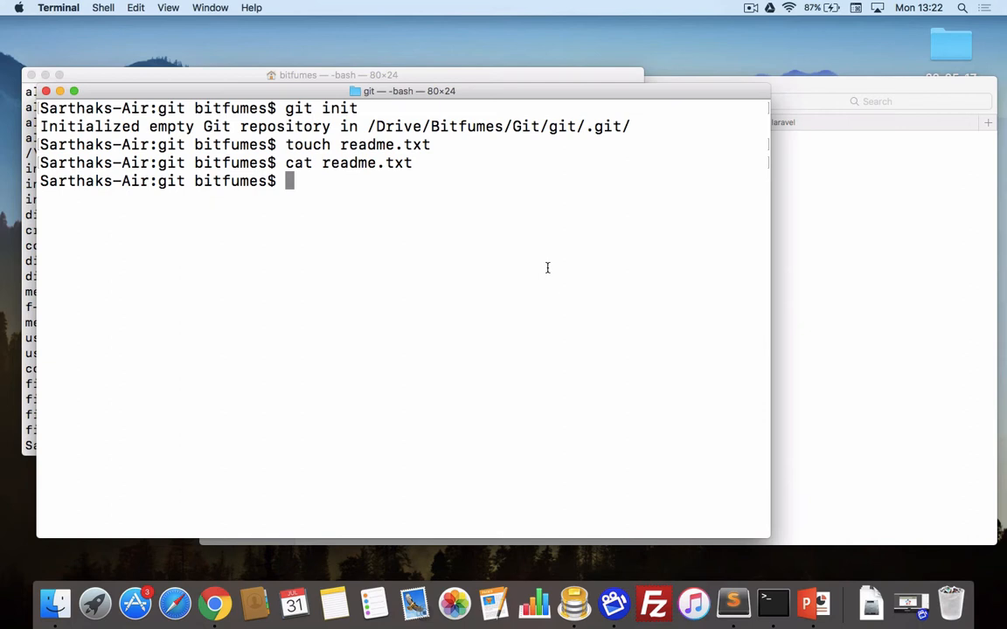
{"action": "mouse_move", "coordinate": [563, 269]}
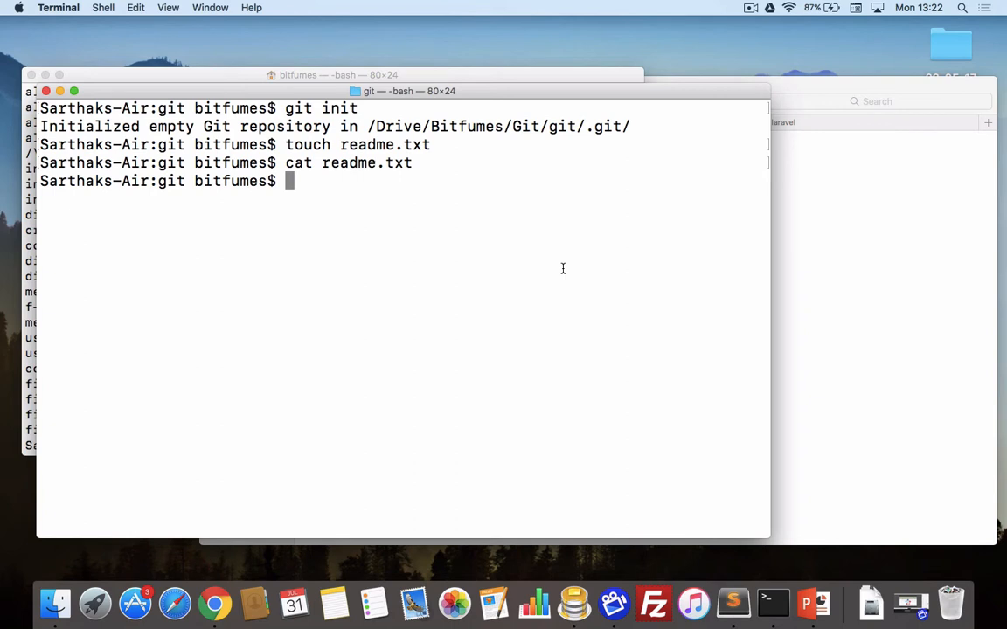
{"action": "mouse_move", "coordinate": [783, 280]}
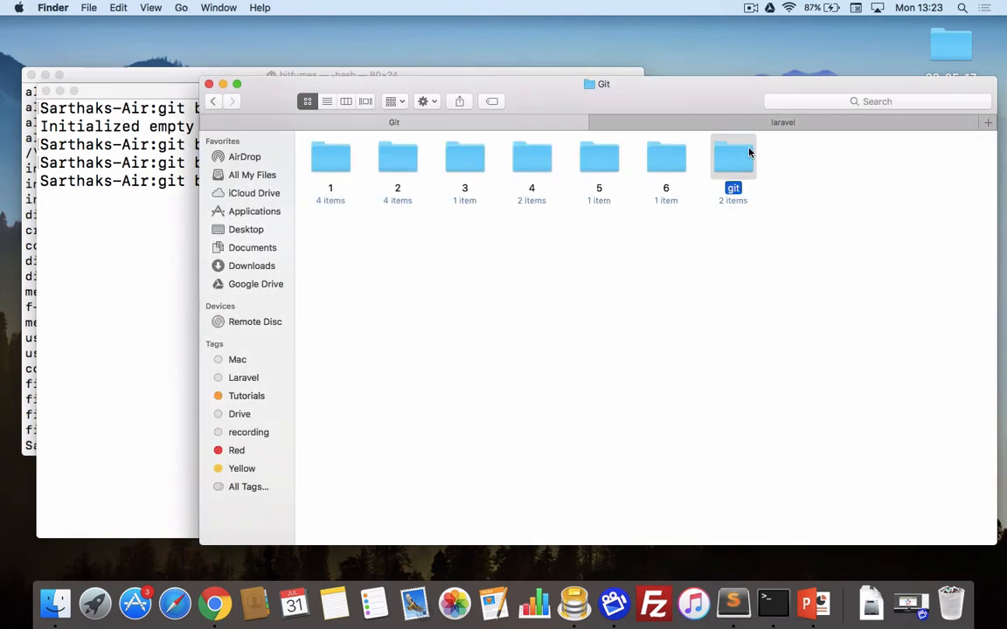
Step: Open readme.txt from the git folder in TextEdit and begin a line starting 'This'
{"action": "double_click", "coordinate": [732, 158]}
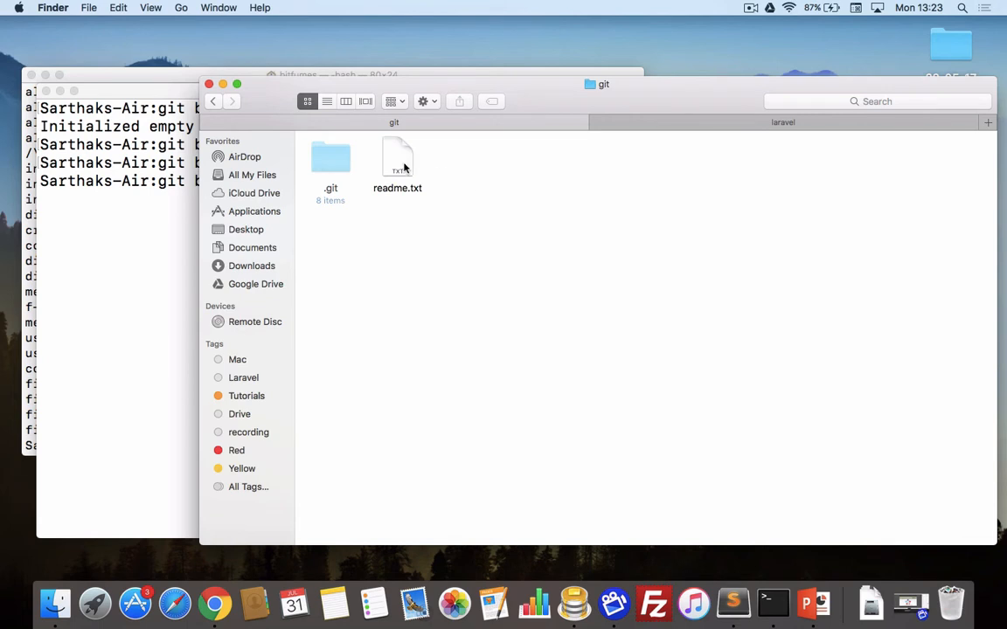
{"action": "double_click", "coordinate": [398, 161]}
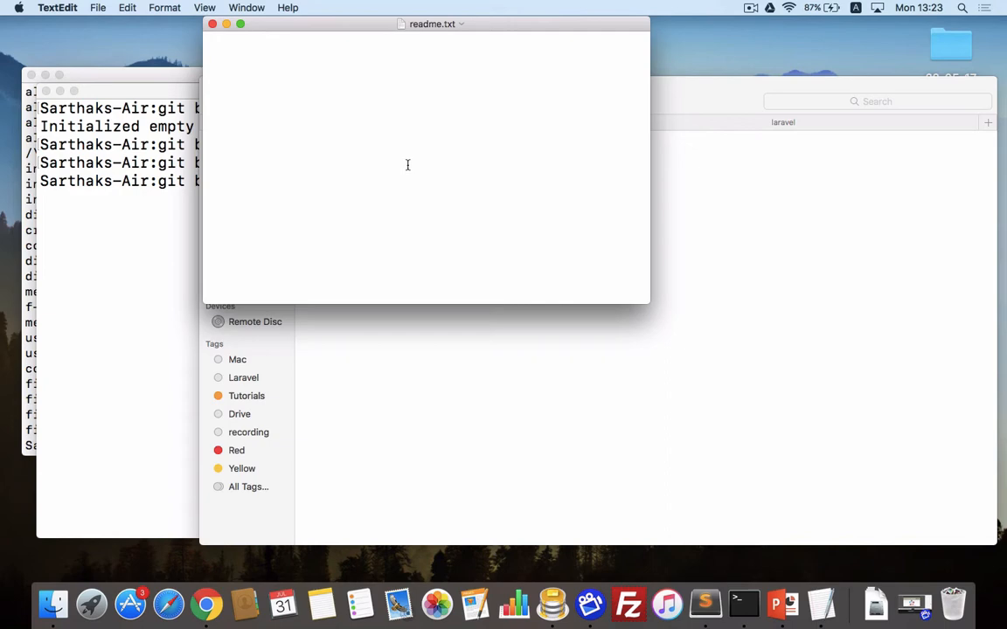
{"action": "type", "text": "This"}
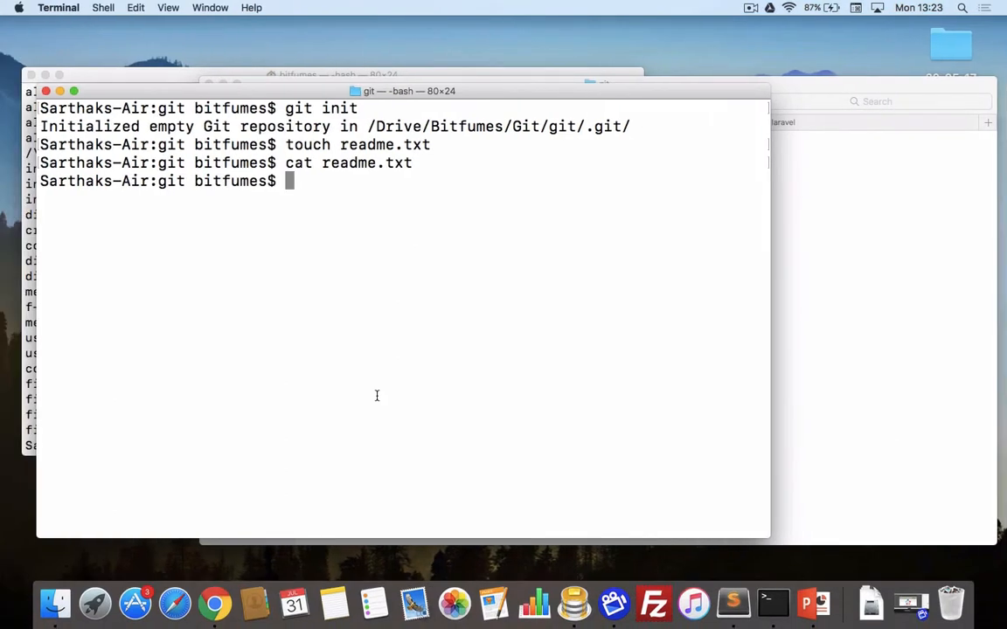
Step: Run git status and highlight readme.txt listed under Untracked files
{"action": "type", "text": "git st"}
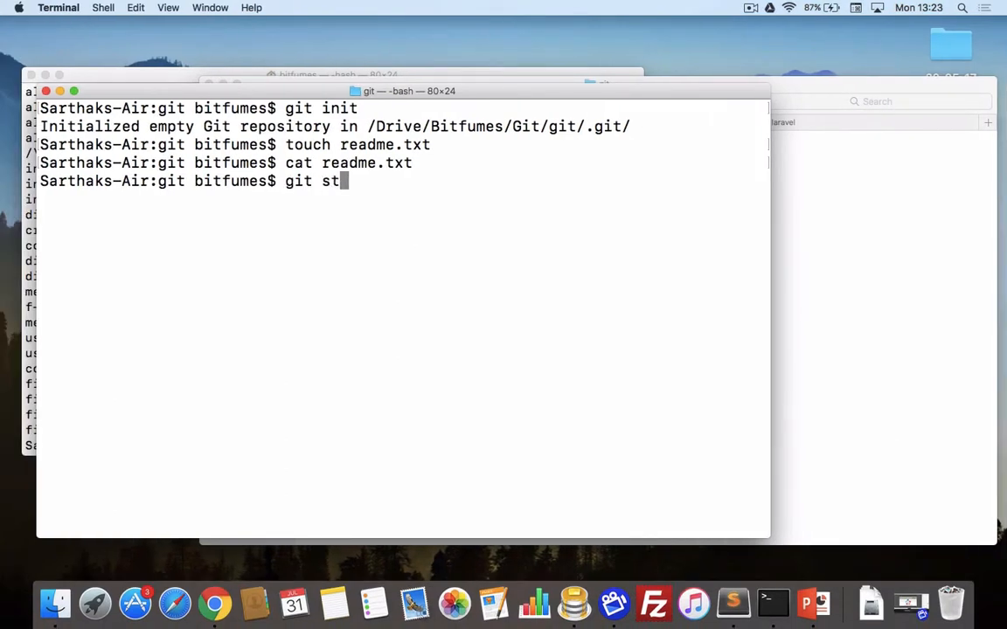
{"action": "key", "text": "Return"}
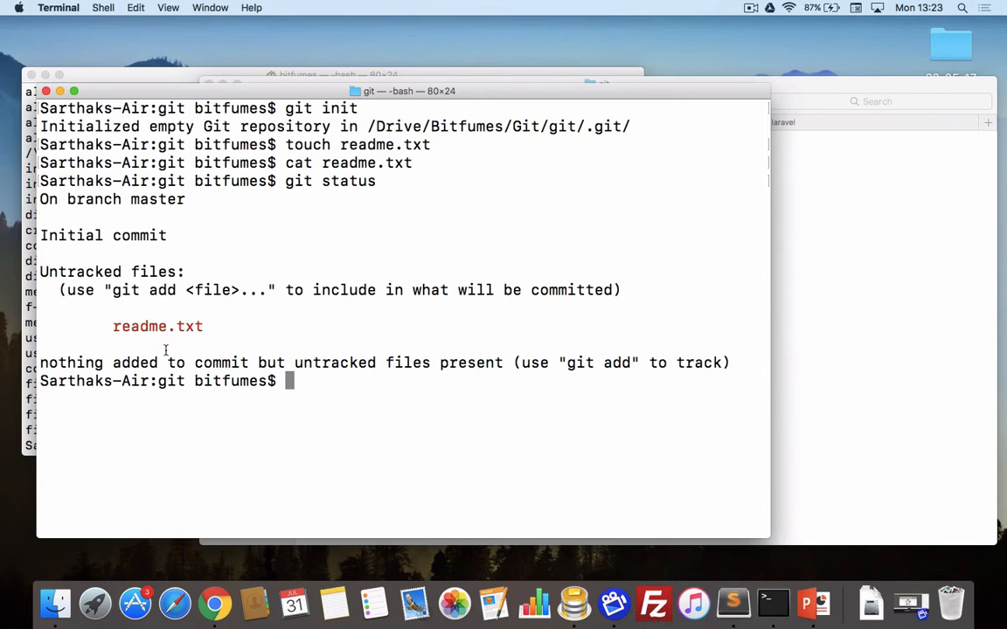
{"action": "double_click", "coordinate": [112, 273]}
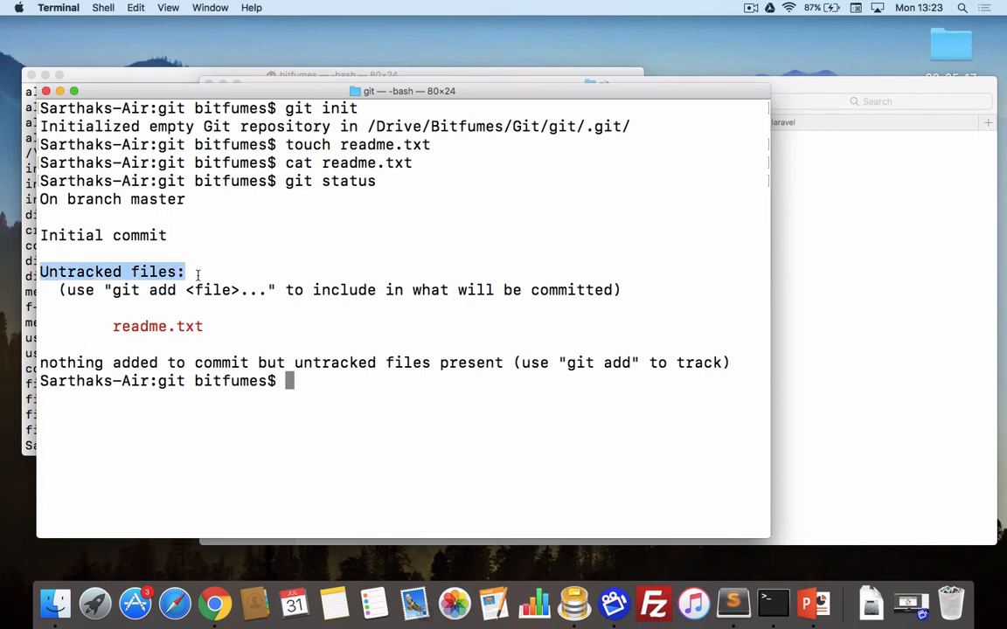
{"action": "mouse_move", "coordinate": [245, 343]}
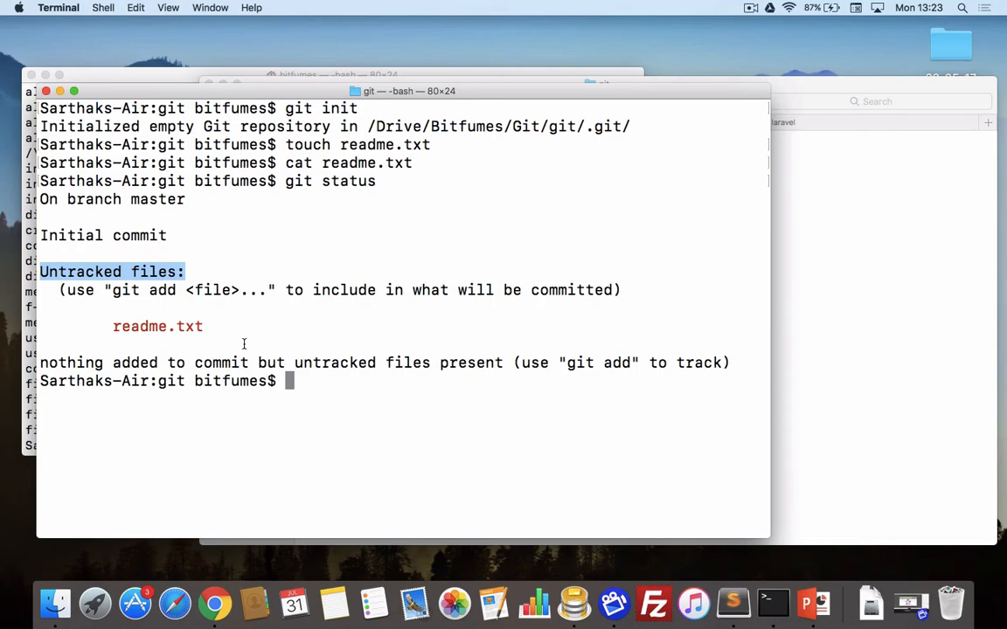
Step: Stage readme.txt with git add readme.txt
{"action": "type", "text": "git"}
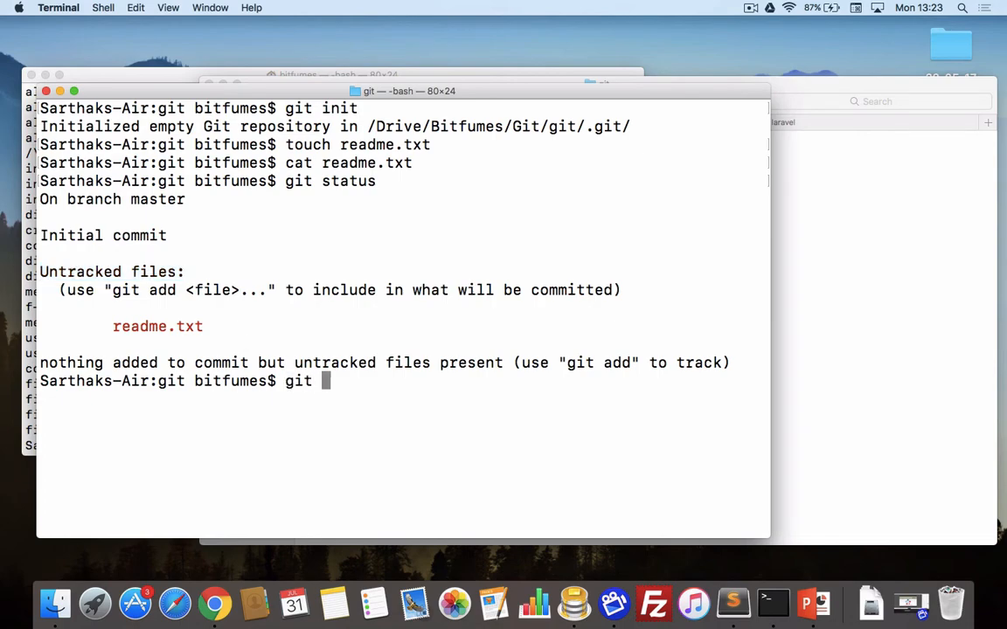
{"action": "type", "text": "add"}
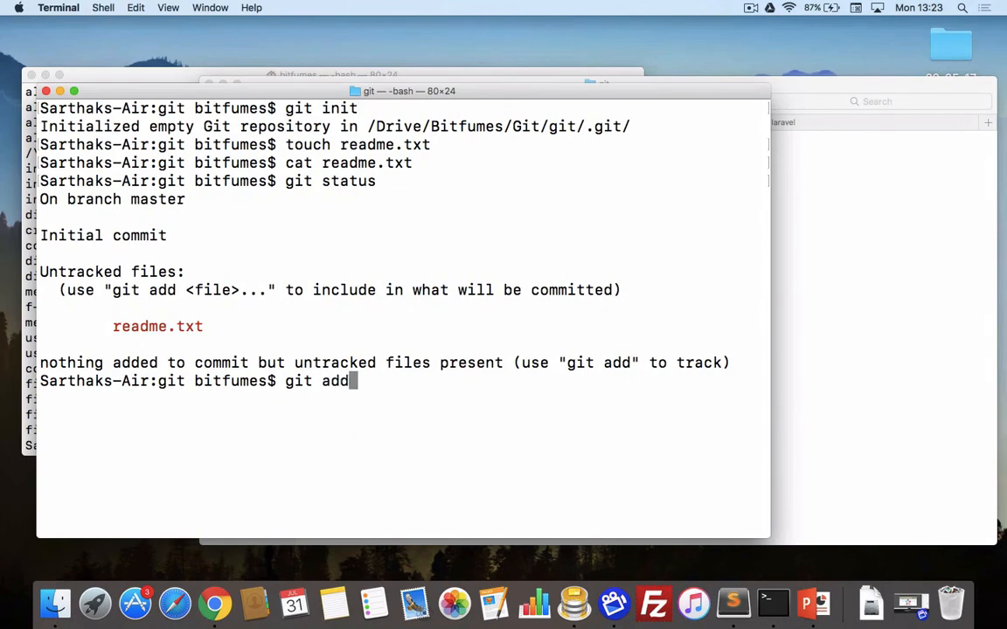
{"action": "type", "text": "readme.txt"}
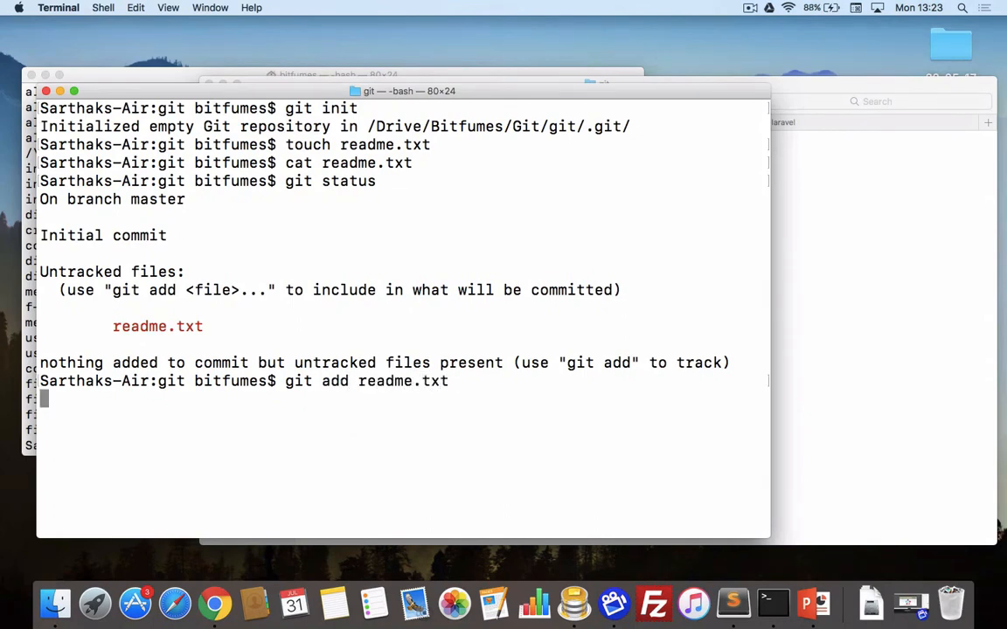
{"action": "key", "text": "Return"}
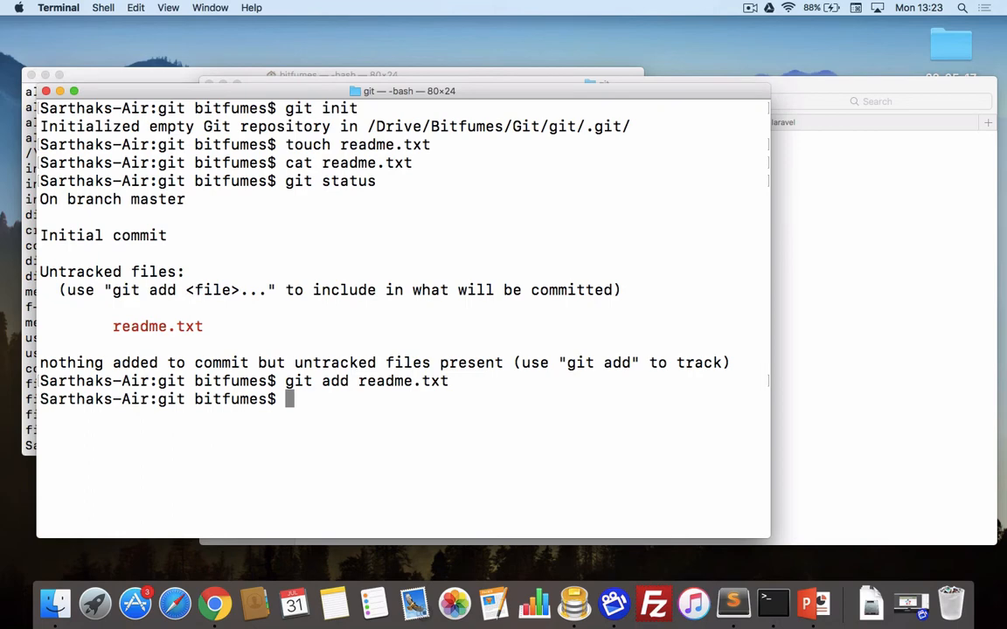
Step: Run git status to see readme.txt as a new file under Changes to be committed
{"action": "type", "text": "git status"}
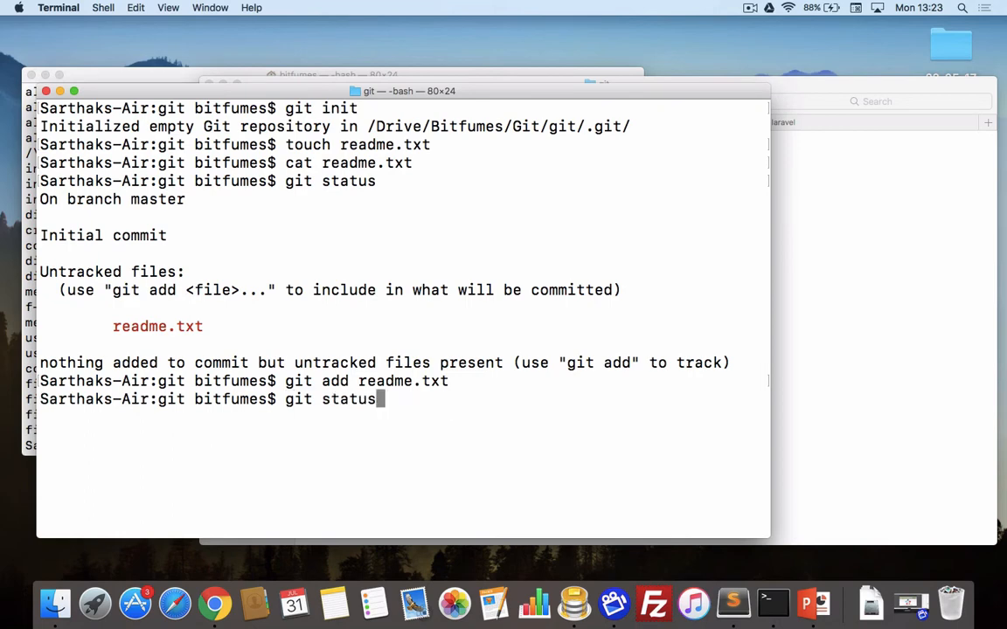
{"action": "key", "text": "Return"}
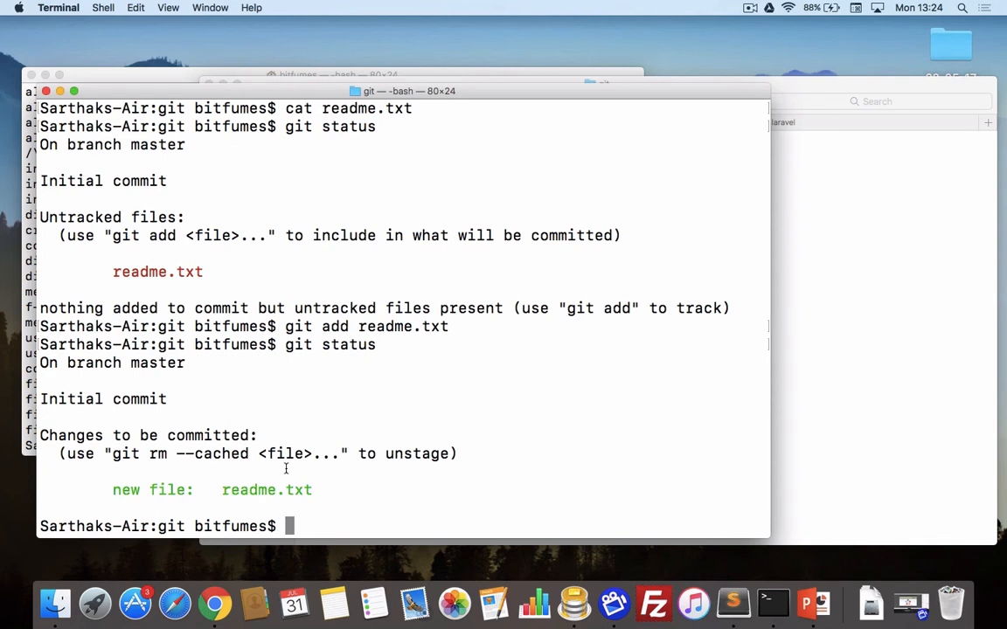
{"action": "type", "text": "git"}
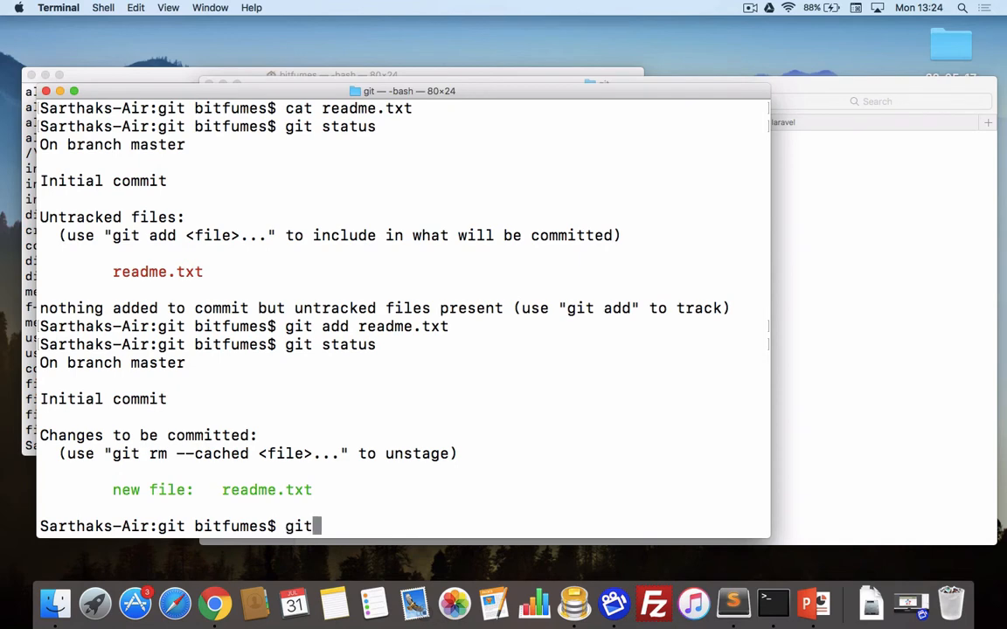
Step: Commit readme.txt with git commit -m 'commited readme file' as the root commit
{"action": "type", "text": "commit"}
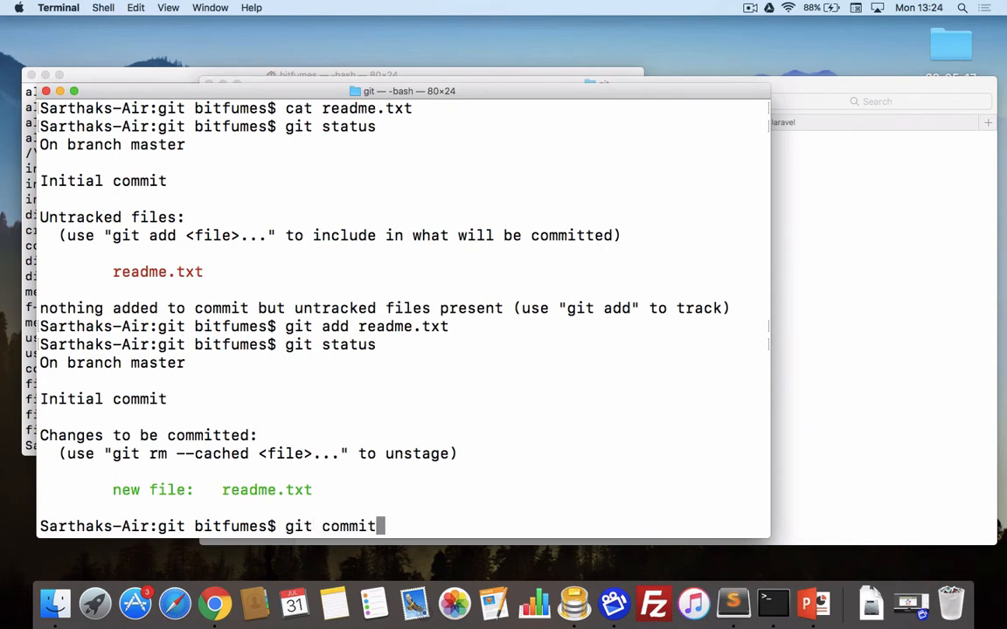
{"action": "type", "text": "-"}
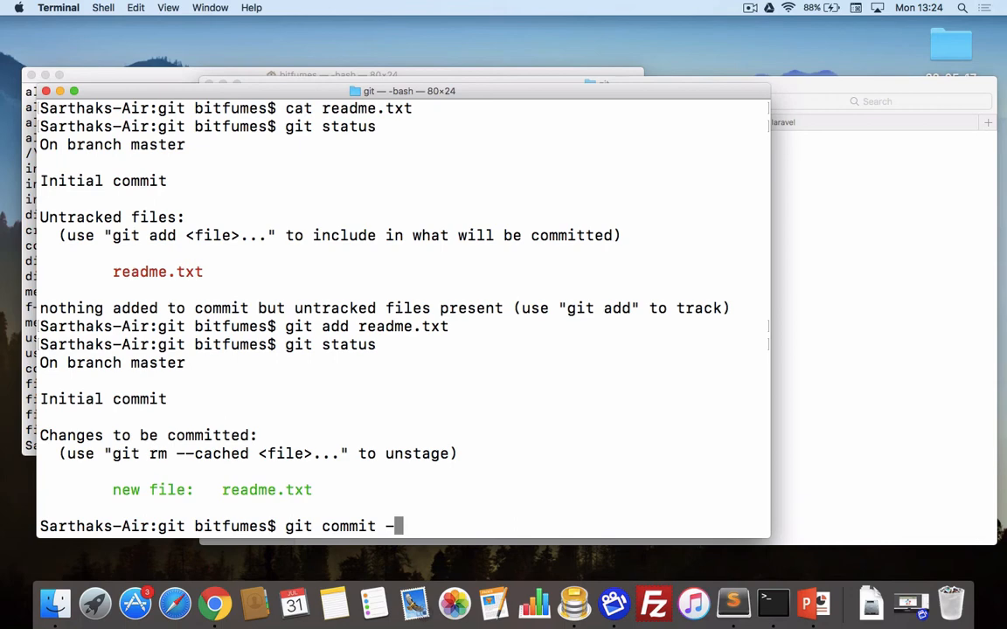
{"action": "type", "text": "m"}
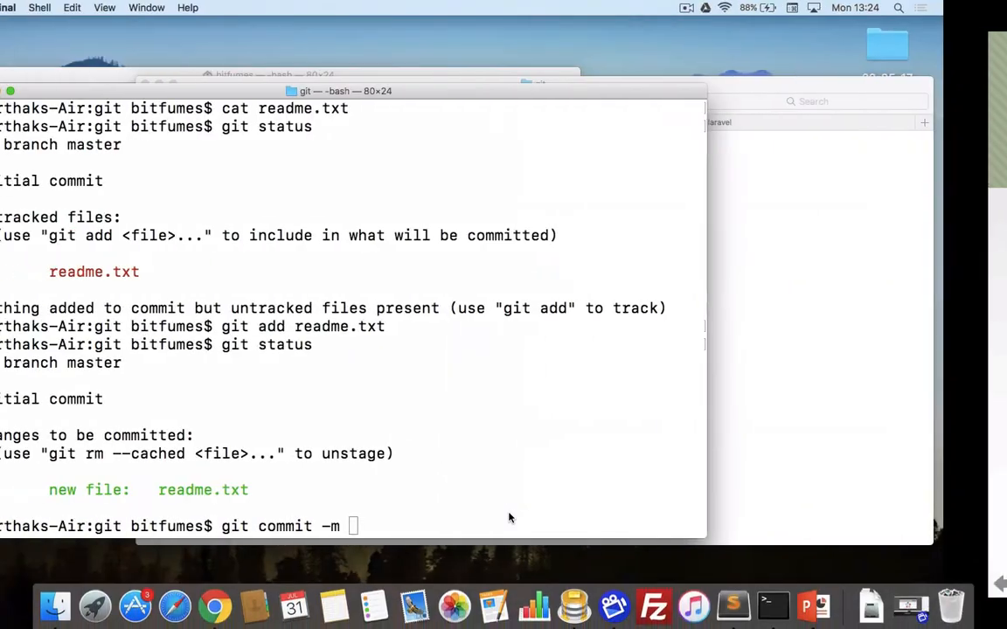
{"action": "type", "text": "'com"}
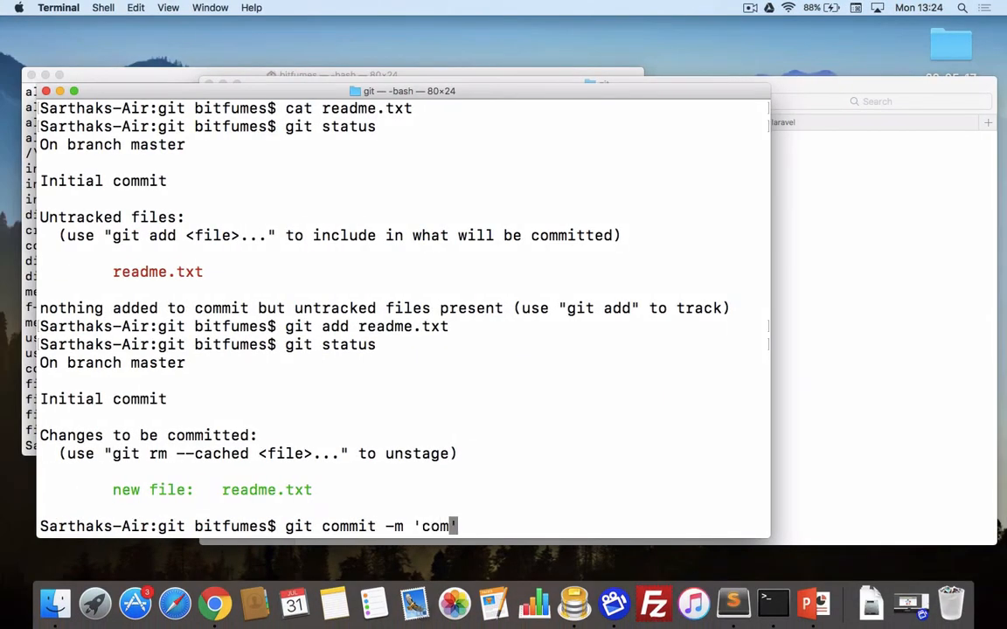
{"action": "type", "text": "mited rea"}
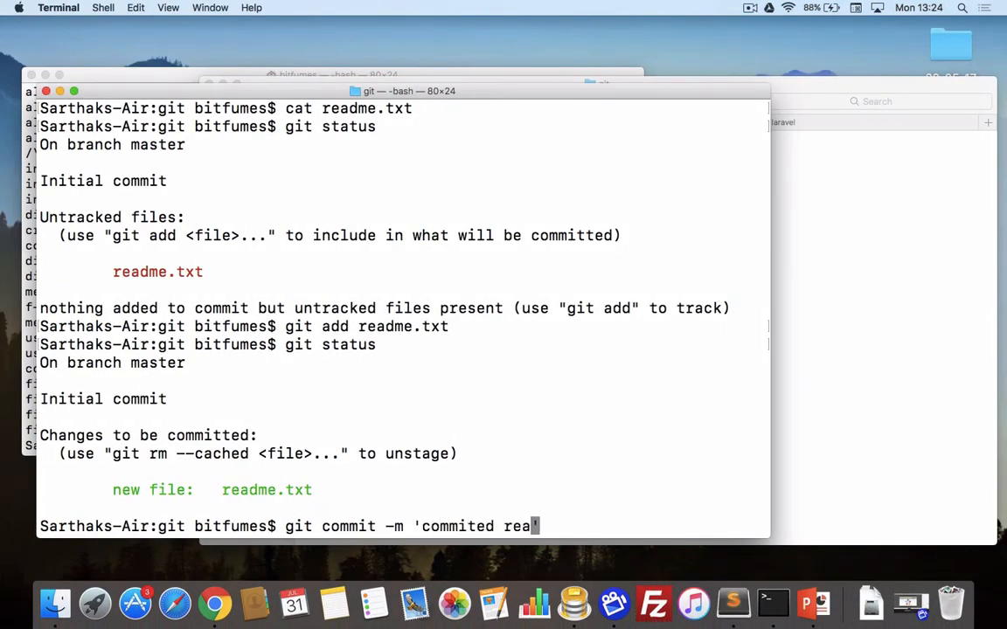
{"action": "type", "text": "dme file"}
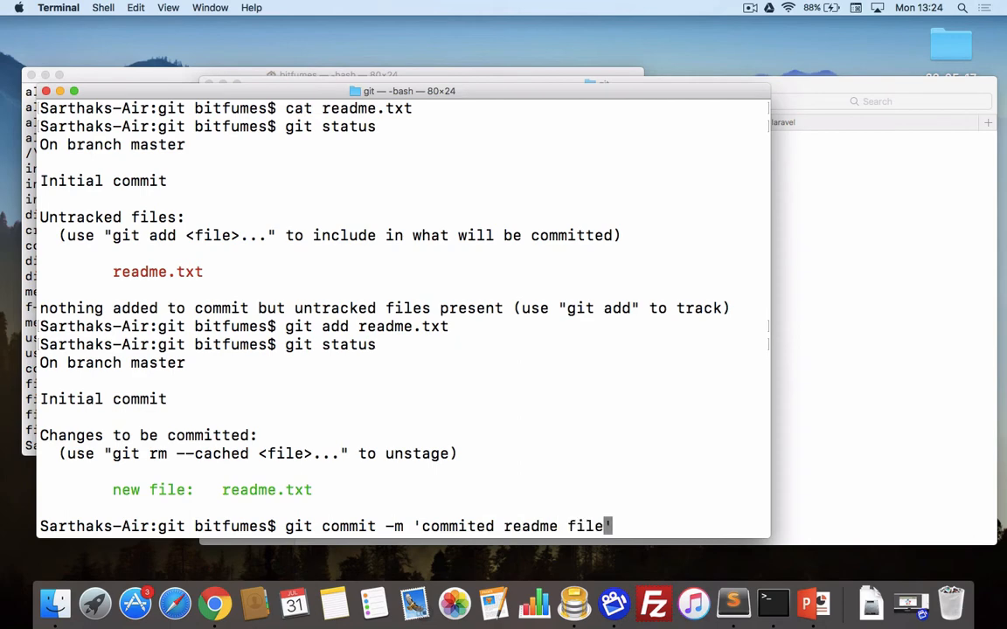
{"action": "key", "text": "Return"}
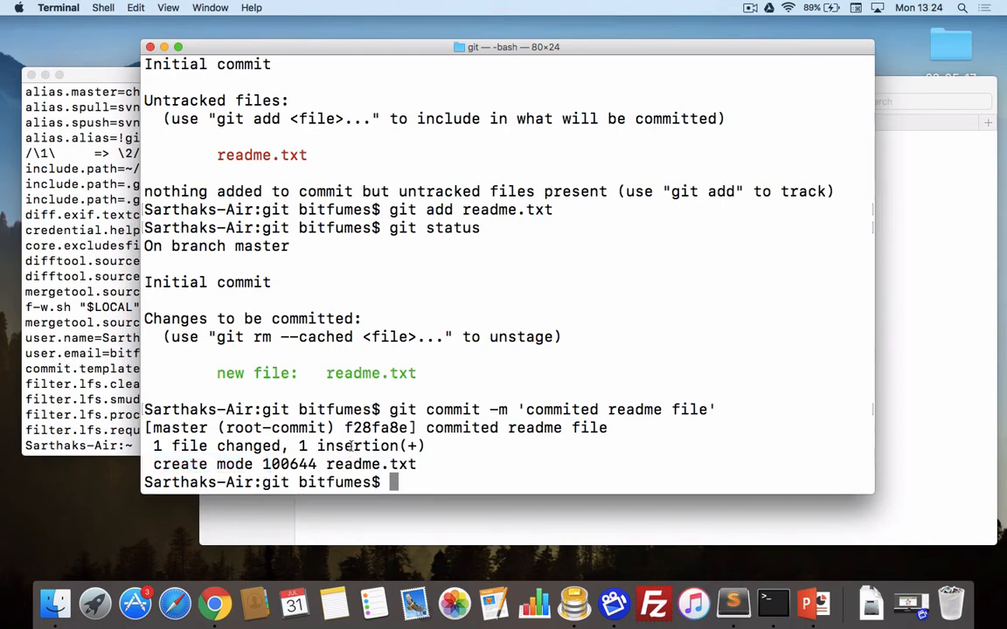
{"action": "double_click", "coordinate": [178, 426]}
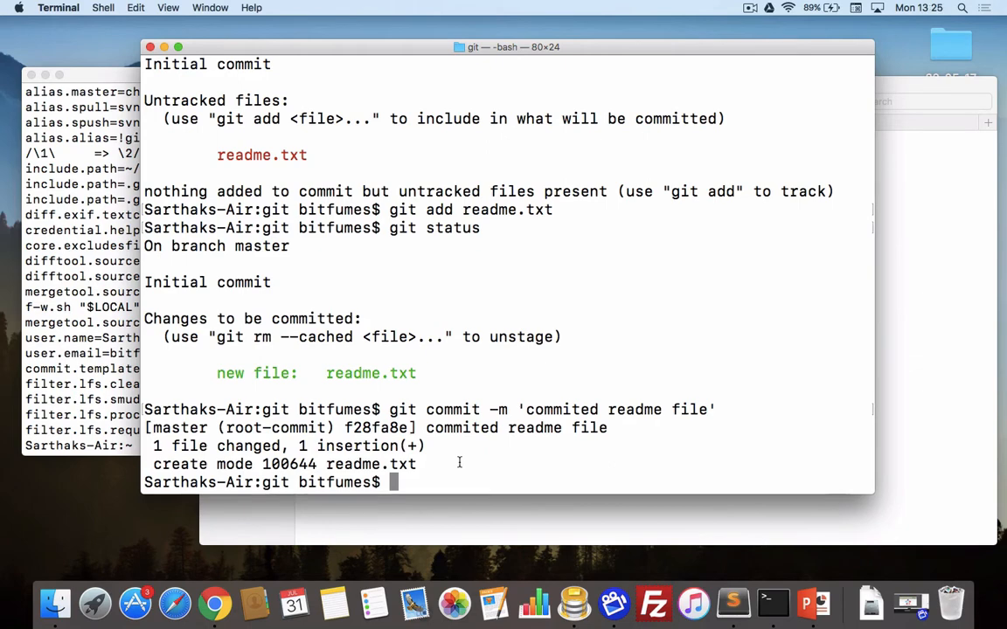
Step: Run git status to confirm nothing to commit, working tree clean, and return to Finder
{"action": "type", "text": "git status"}
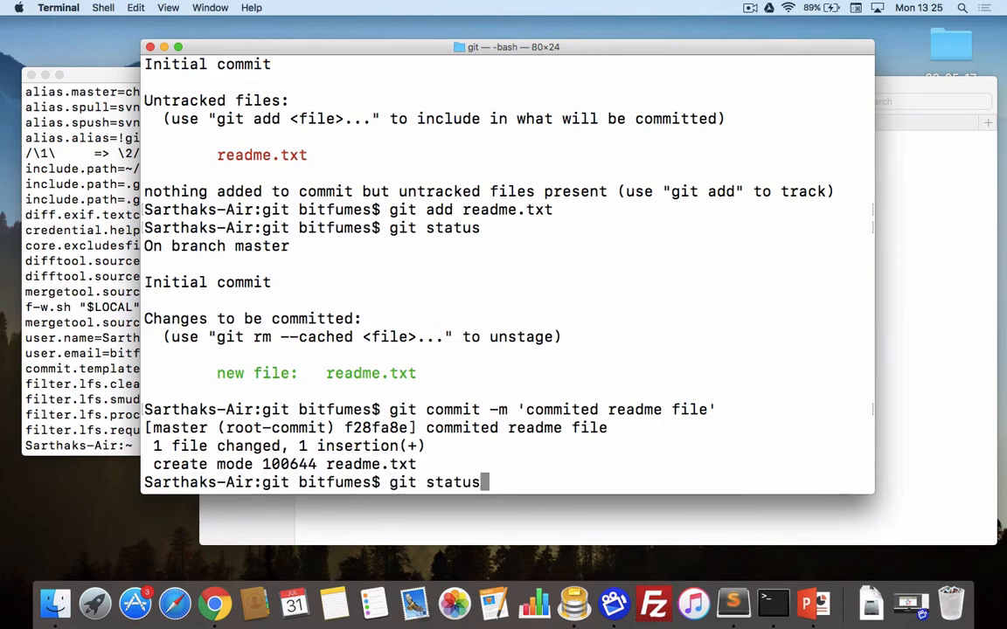
{"action": "key", "text": "Return"}
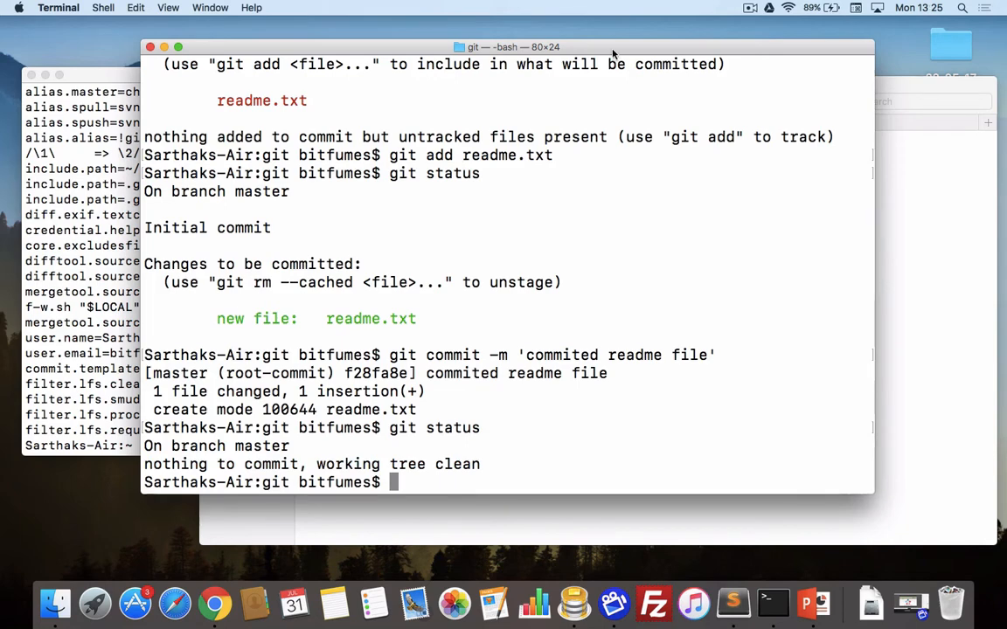
{"action": "left_click", "coordinate": [54, 603]}
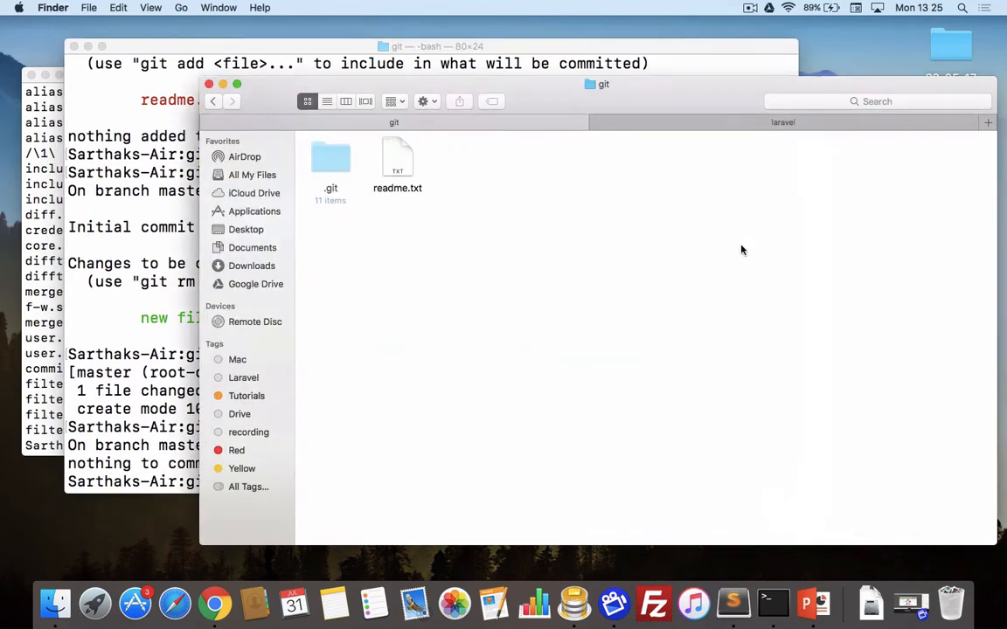
Step: Add a second line 'And I have changed it' to readme.txt in TextEdit
{"action": "double_click", "coordinate": [399, 157]}
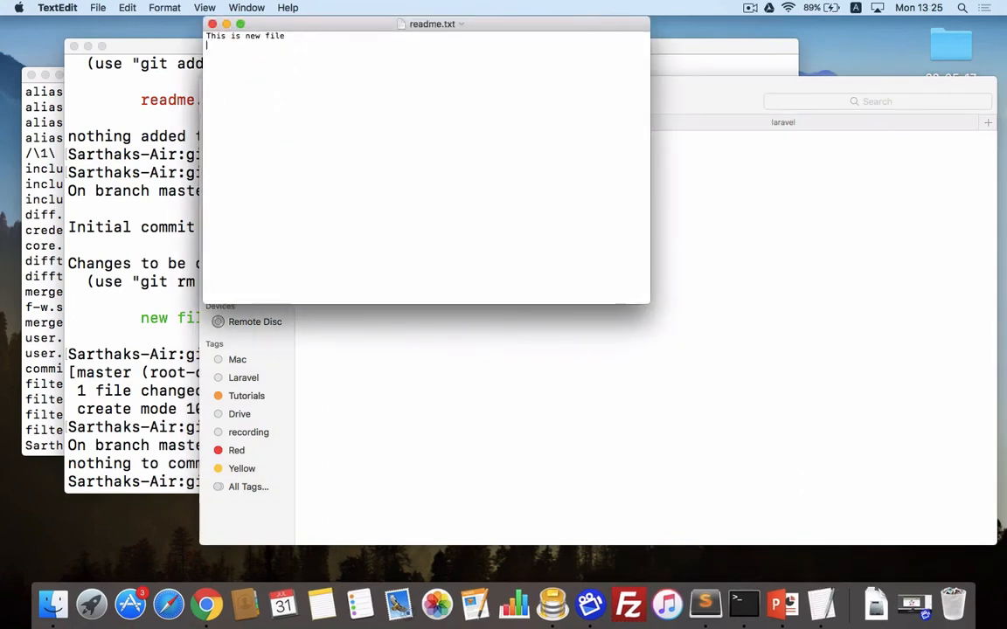
{"action": "type", "text": "And I have cha"}
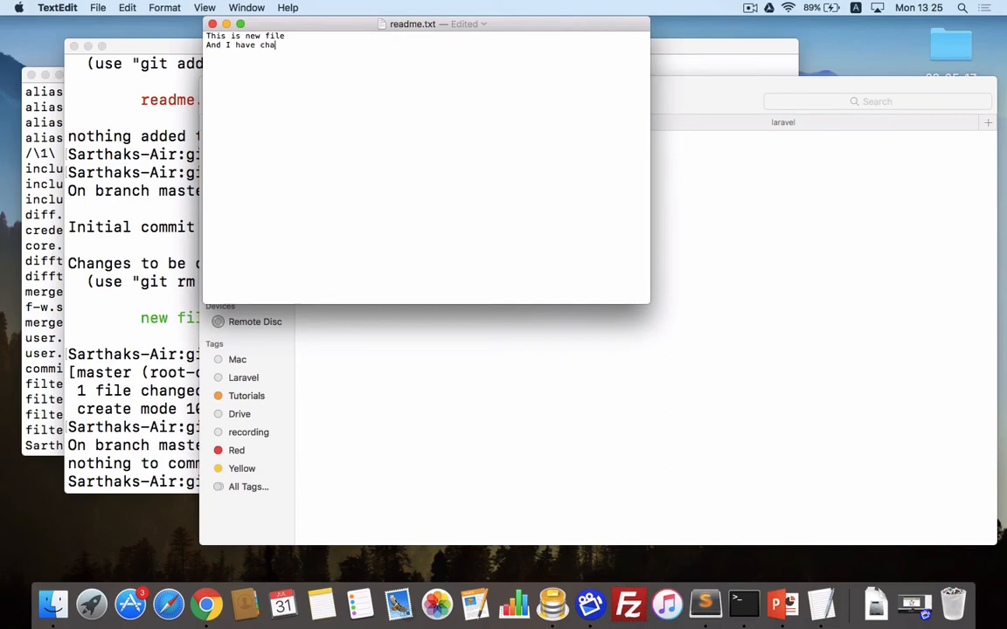
{"action": "type", "text": "nged it"}
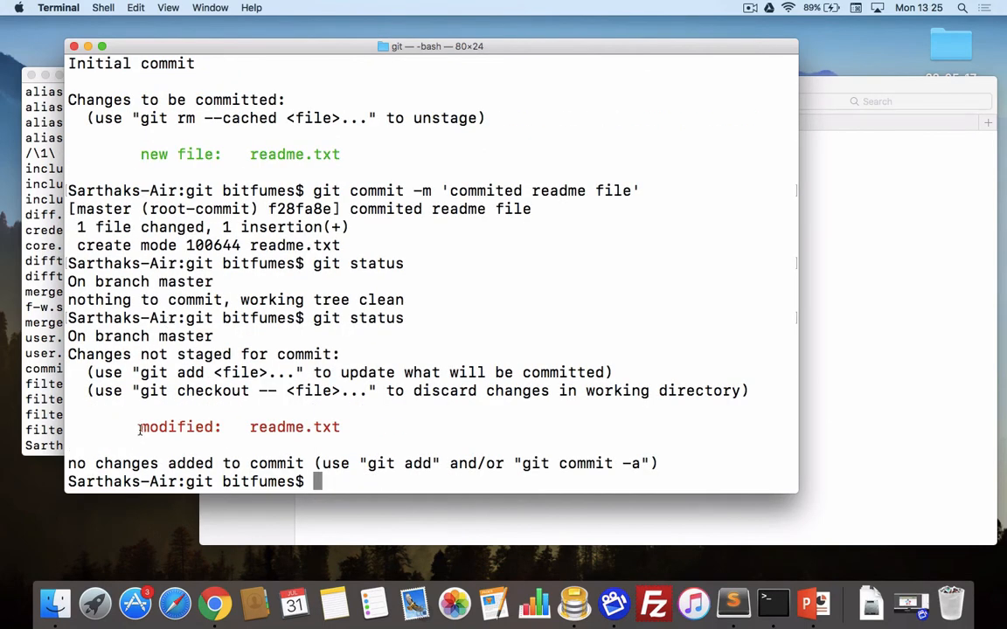
Step: Stage the modified readme.txt using git add
{"action": "scroll", "scroll_direction": "up", "scroll_amount": 3}
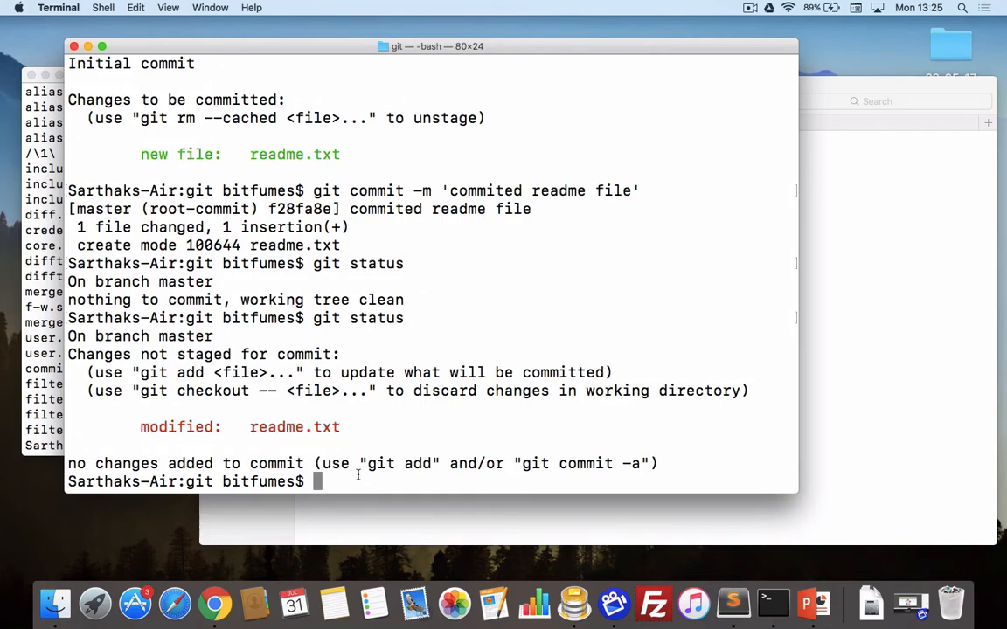
{"action": "type", "text": "git commit -m 'commited readme file'"}
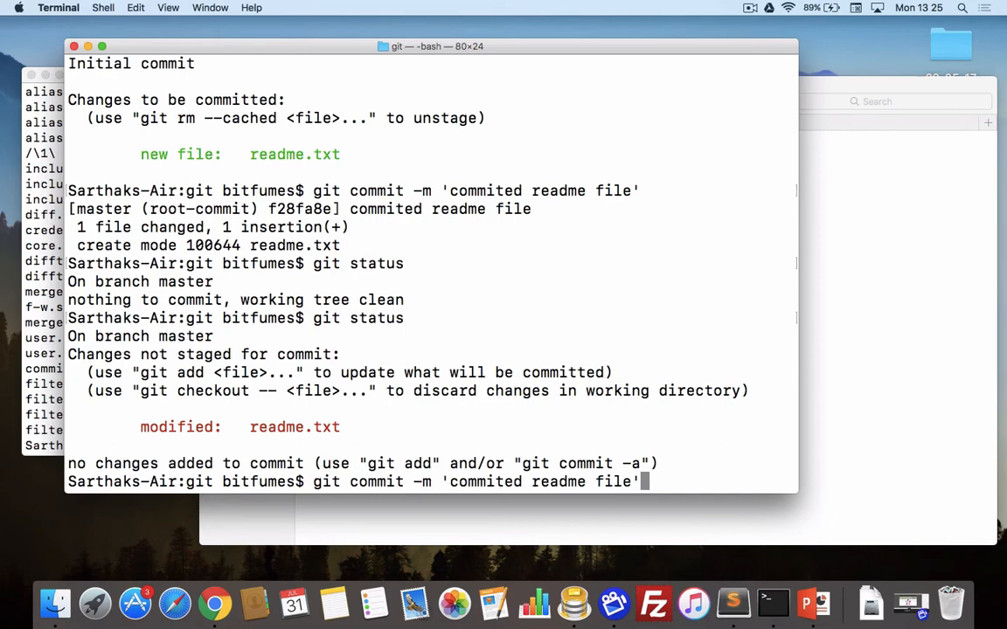
{"action": "type", "text": "git add readme.txt"}
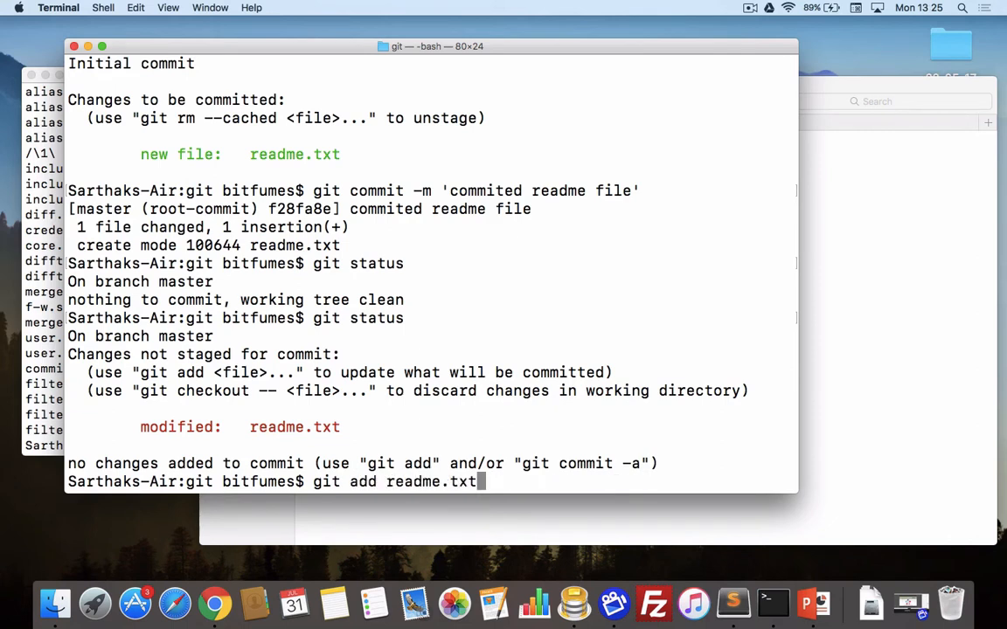
{"action": "key", "text": "backspace"}
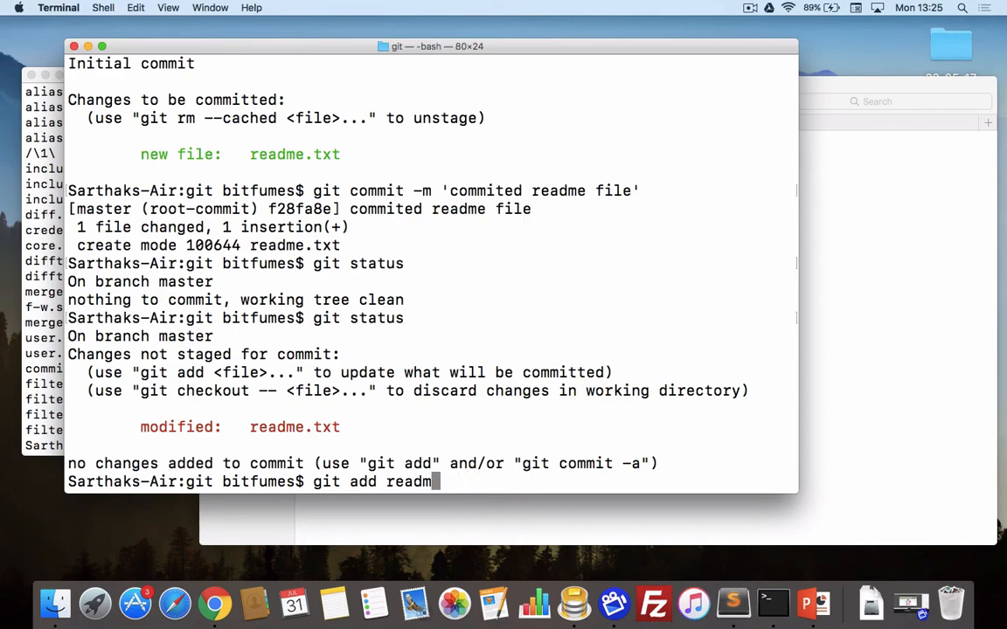
{"action": "key", "text": "Backspace"}
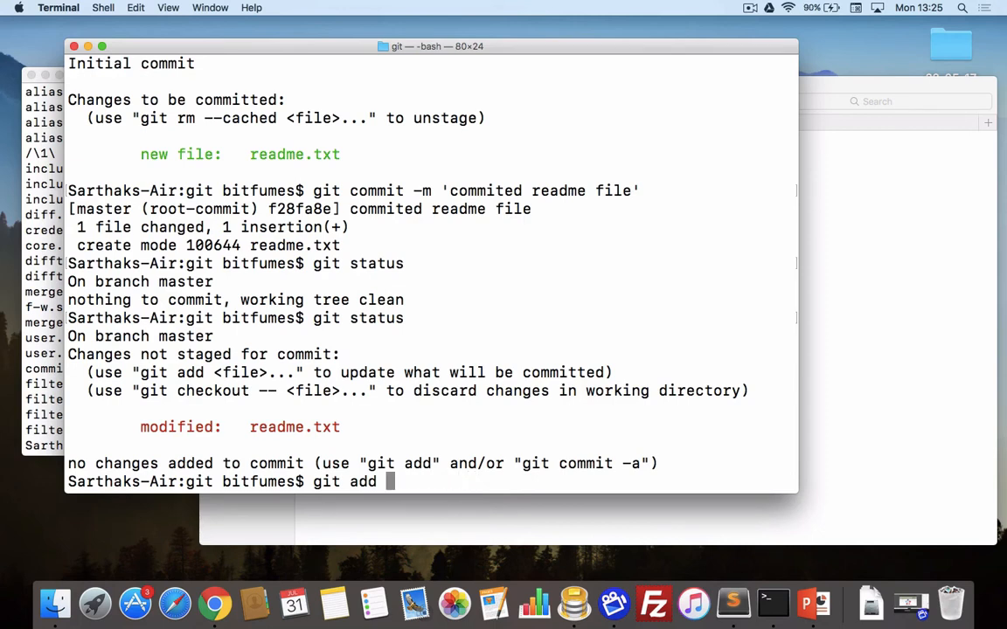
{"action": "type", "text": "*"}
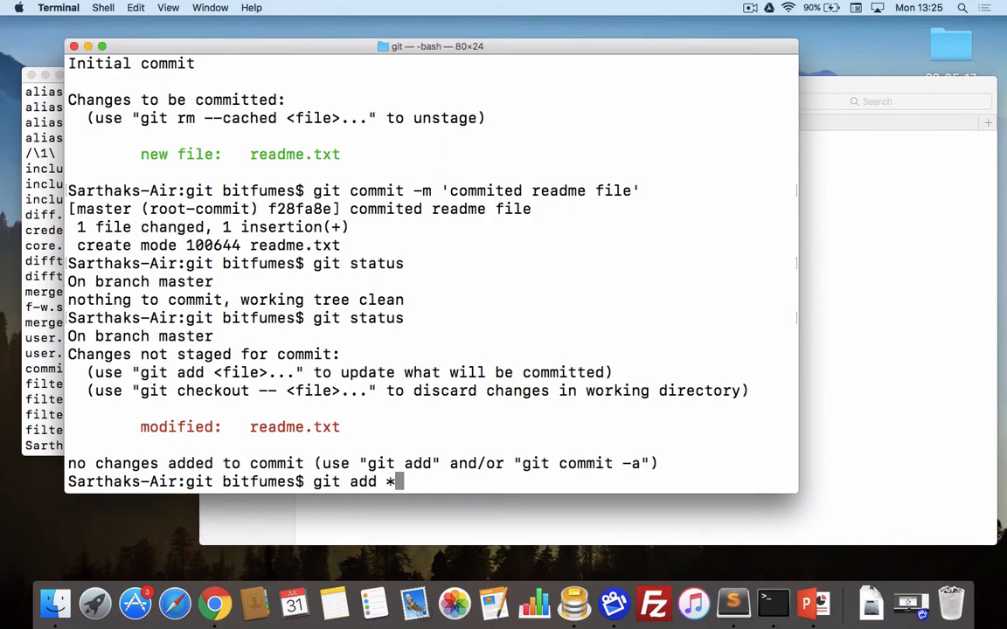
{"action": "type", "text": ".t"}
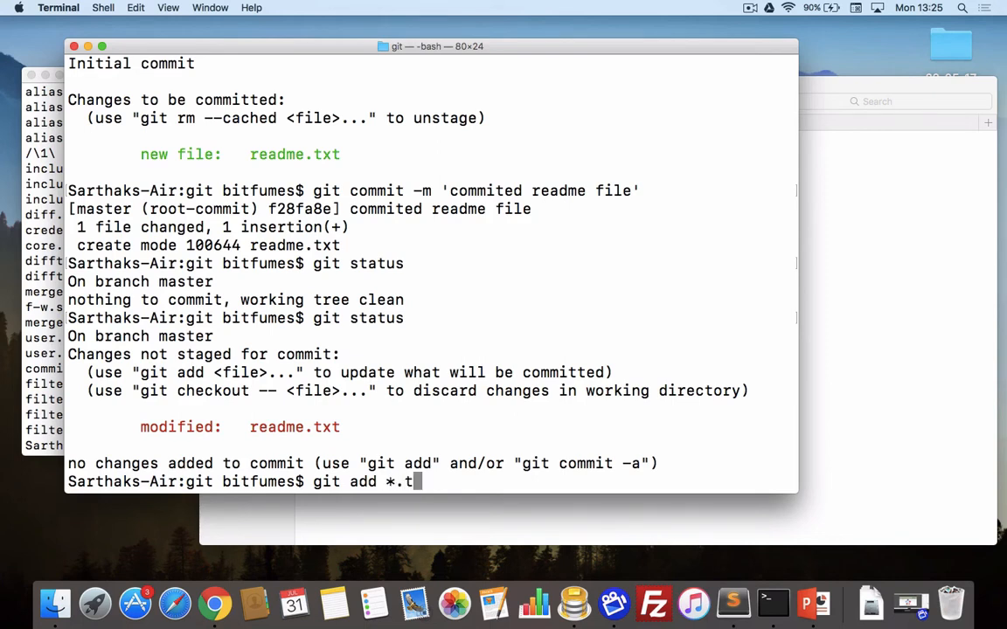
{"action": "type", "text": "xt"}
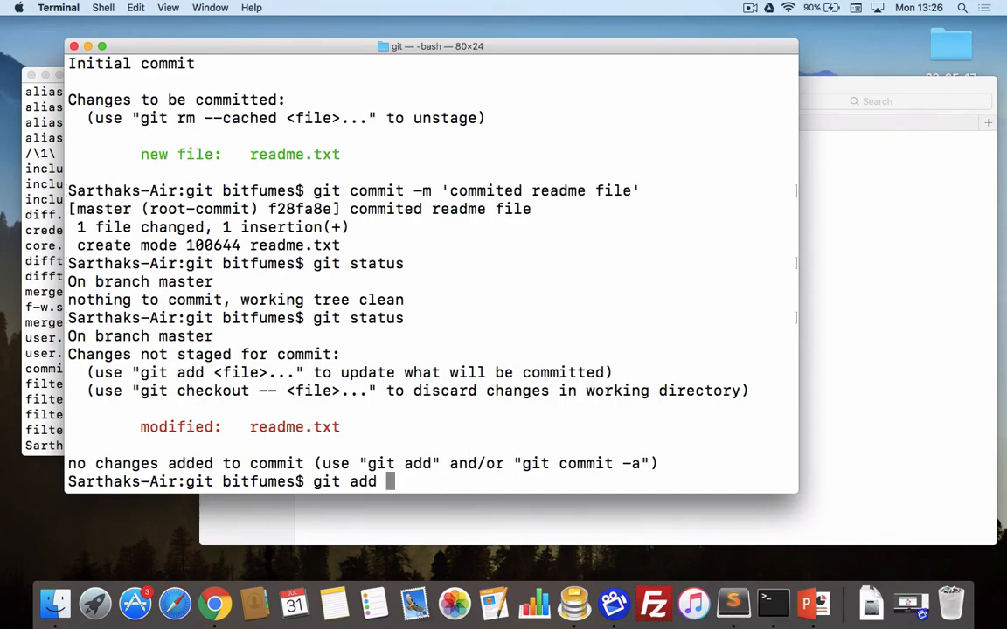
{"action": "type", "text": "."}
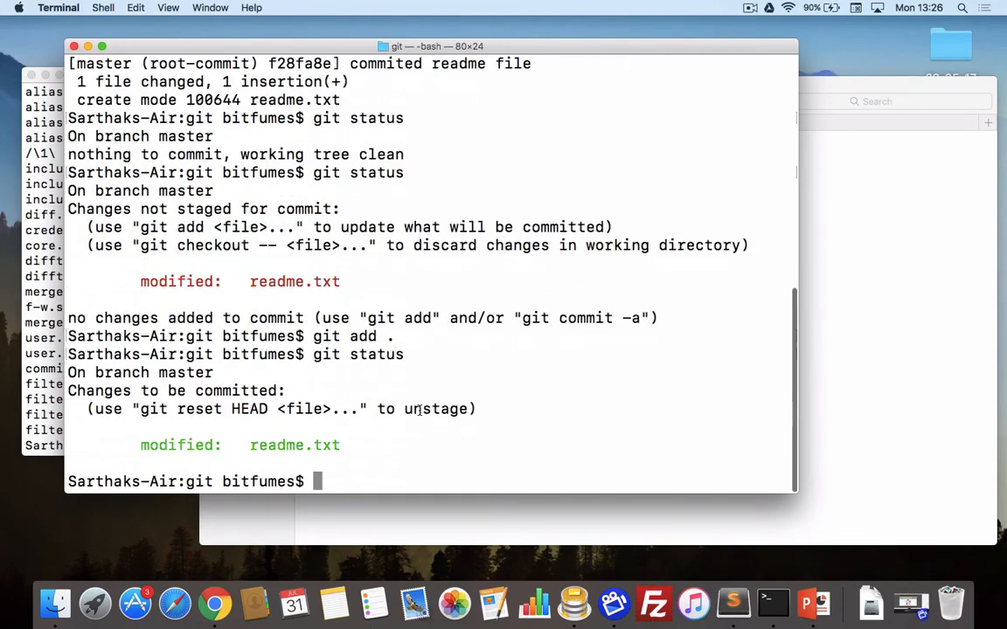
Step: Run git status to confirm readme.txt is listed under Changes to be committed
{"action": "type", "text": "git status"}
{"action": "type", "text": "git commit -m 'commited readme file "}
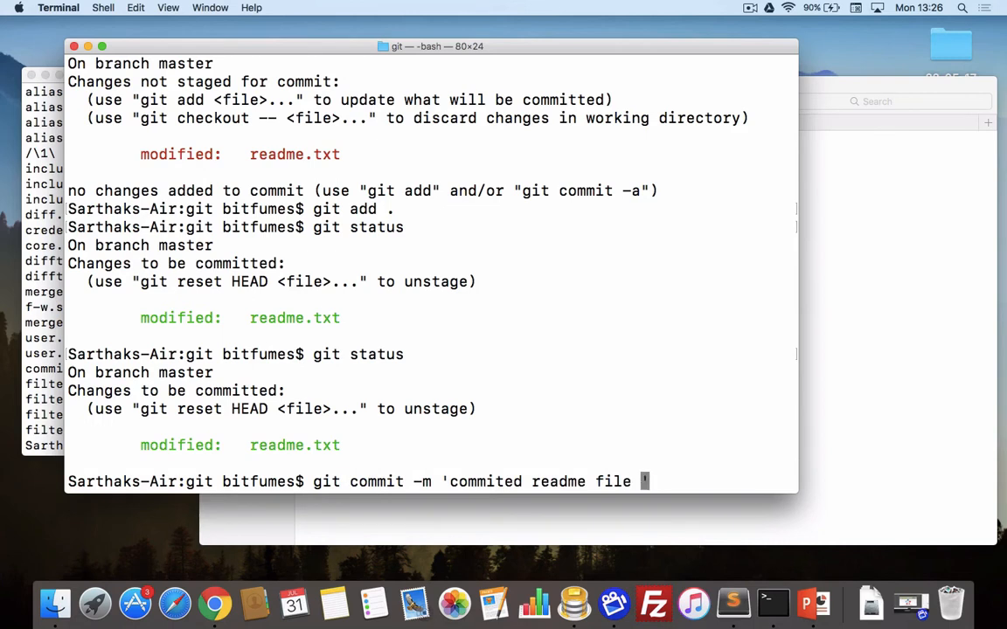
Step: Commit the change with message 'commited readme file once again' and begin git log
{"action": "type", "text": "once ag"}
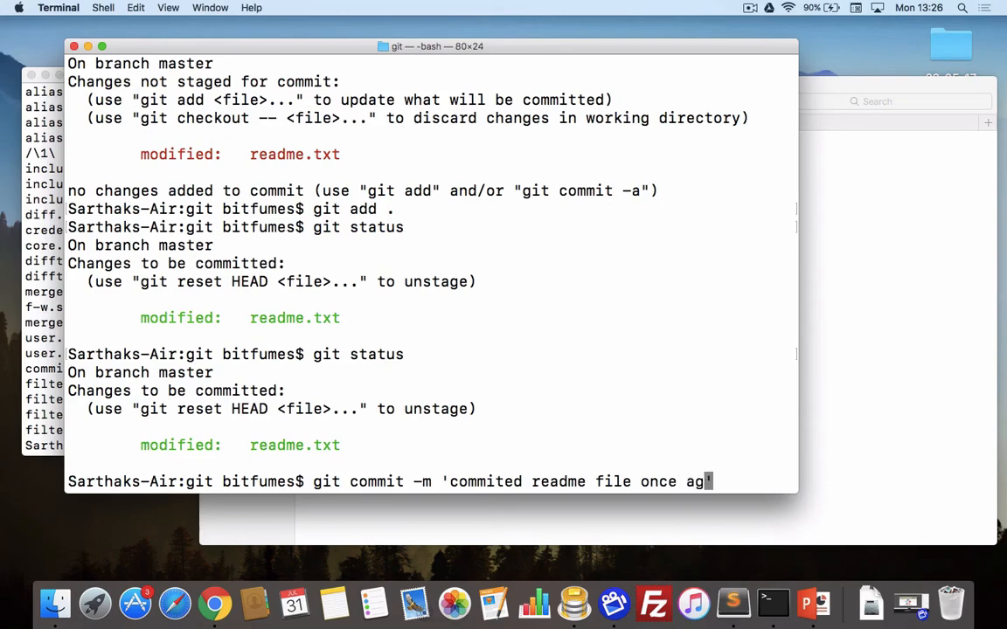
{"action": "key", "text": "Return"}
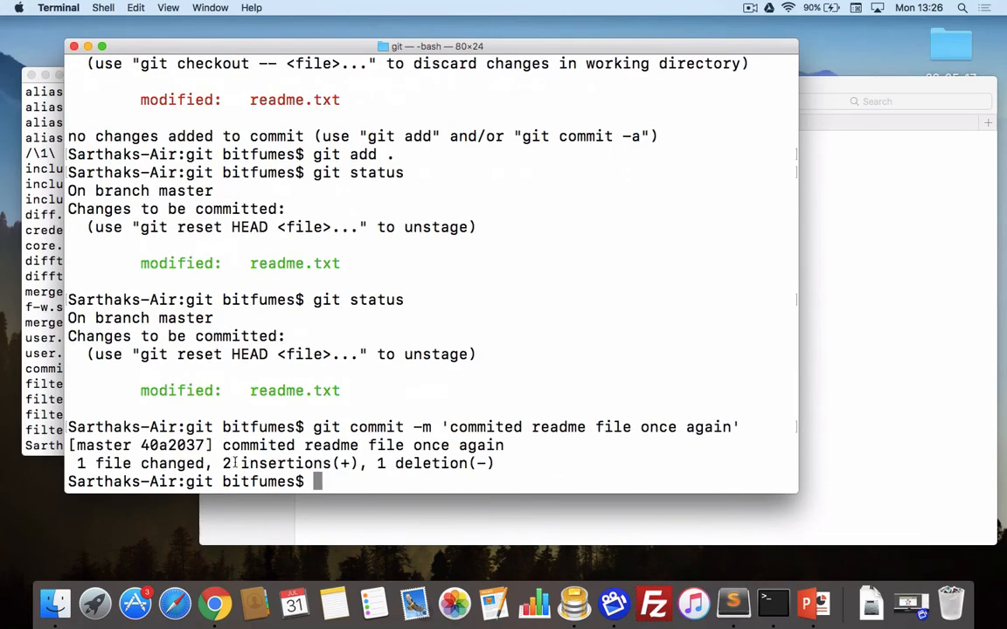
{"action": "double_click", "coordinate": [108, 446]}
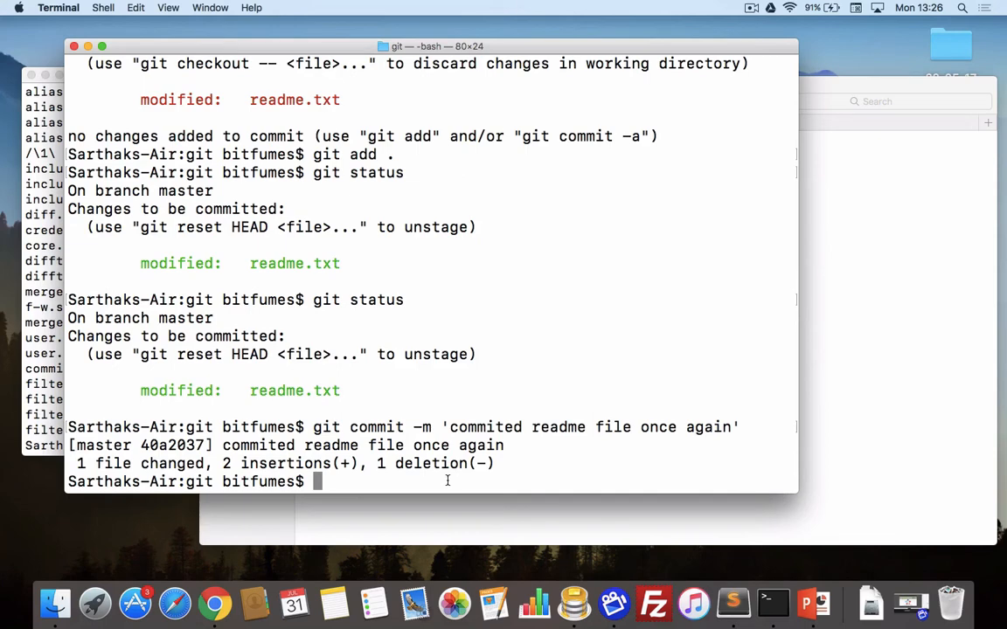
{"action": "type", "text": "git log"}
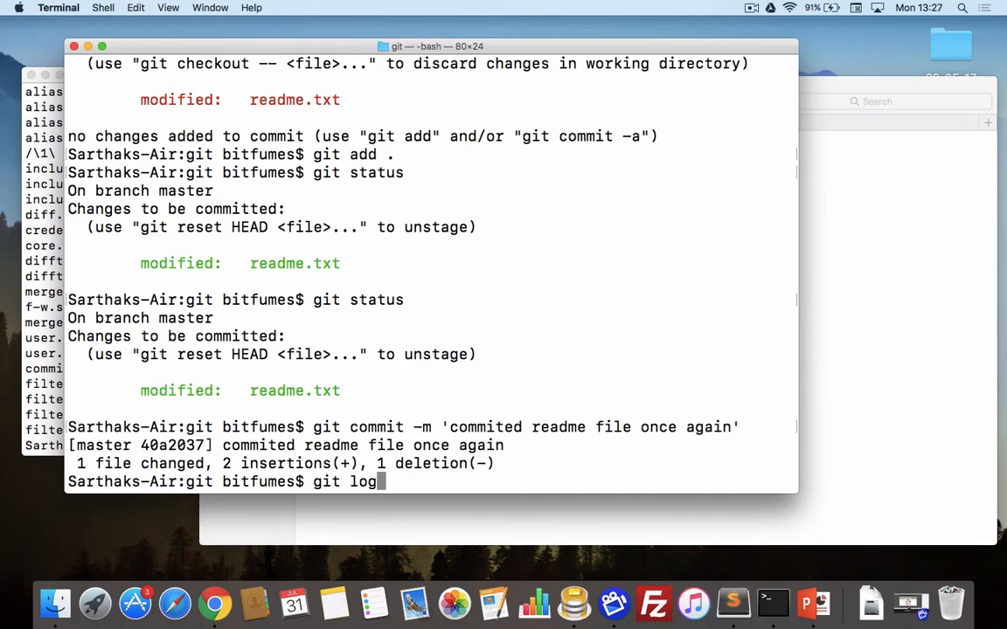
Step: Run git log to list both readme.txt commits with HEAD on master and highlight the newest message
{"action": "key", "text": "Return"}
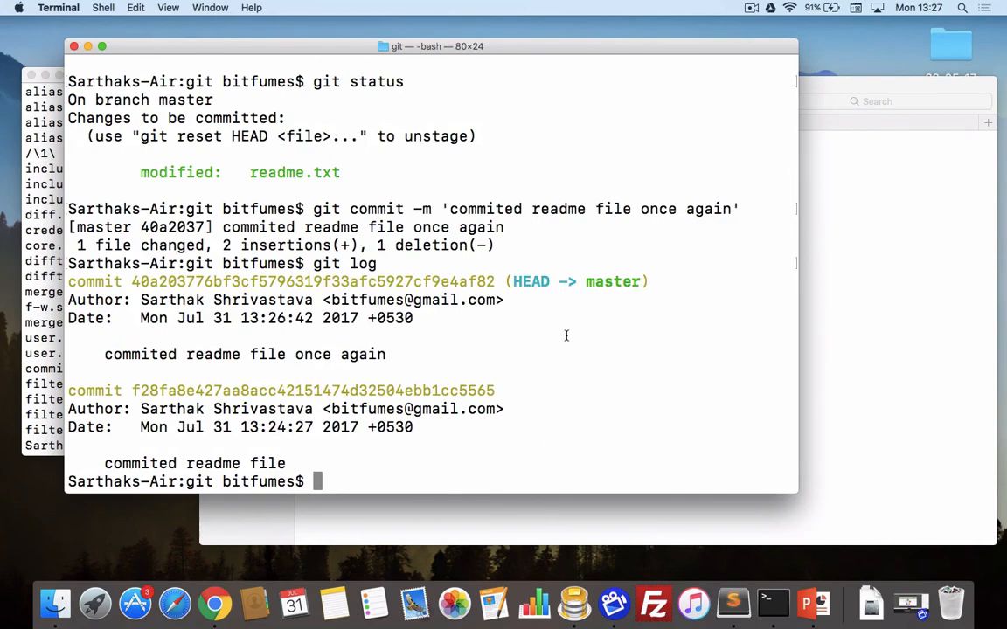
{"action": "mouse_move", "coordinate": [101, 276]}
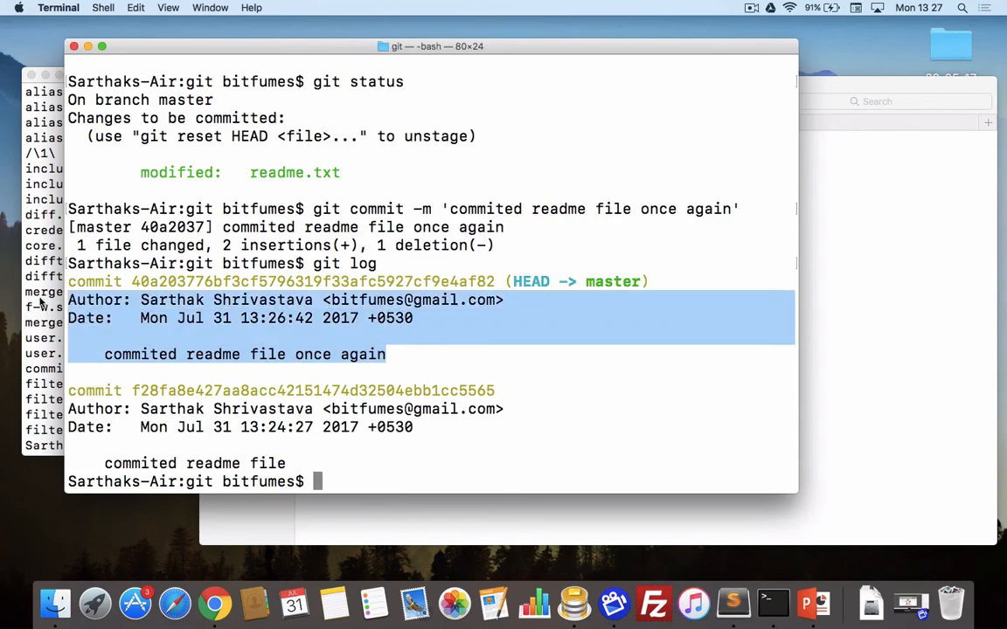
{"action": "left_click", "coordinate": [122, 301]}
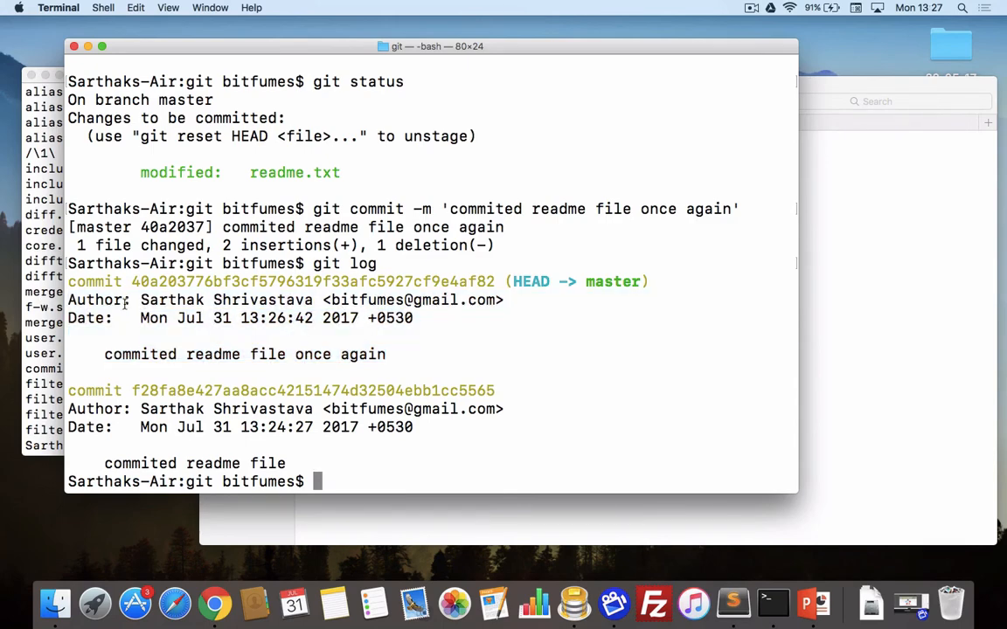
{"action": "double_click", "coordinate": [139, 353]}
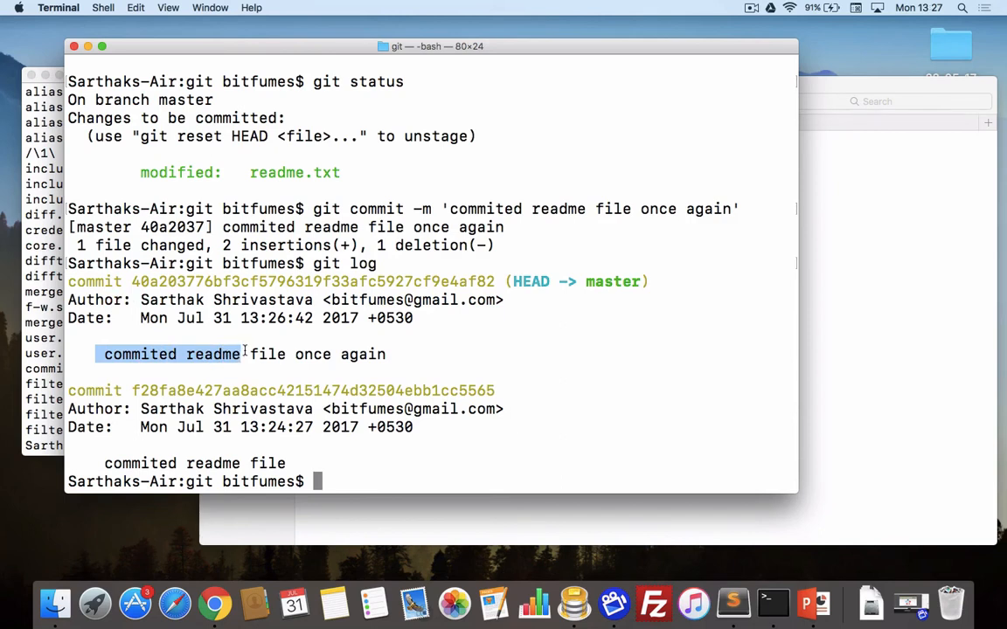
{"action": "left_click_drag", "start_coordinate": [245, 354], "coordinate": [388, 353]}
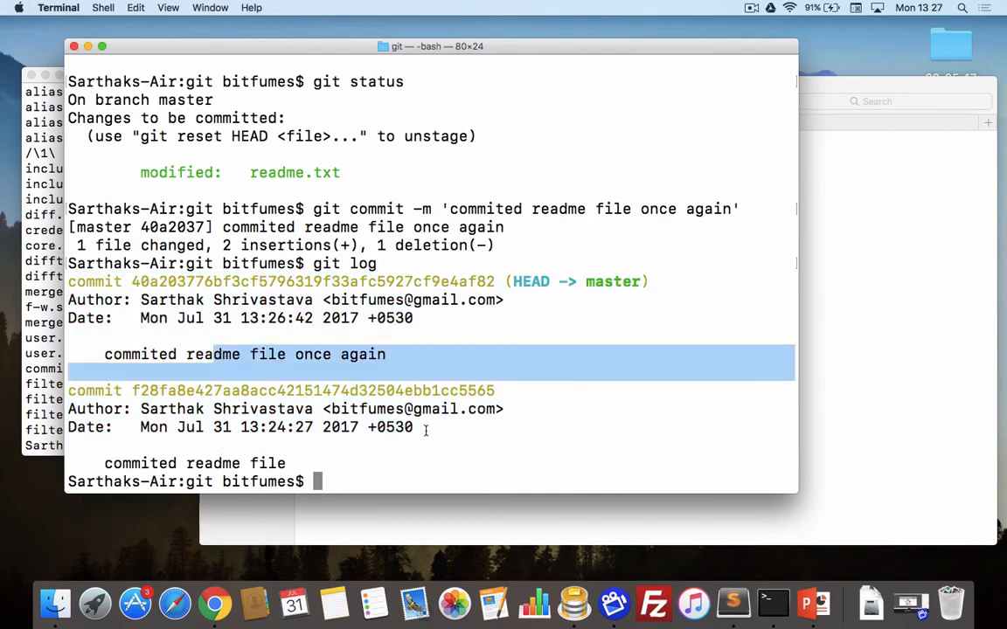
{"action": "left_click", "coordinate": [420, 353]}
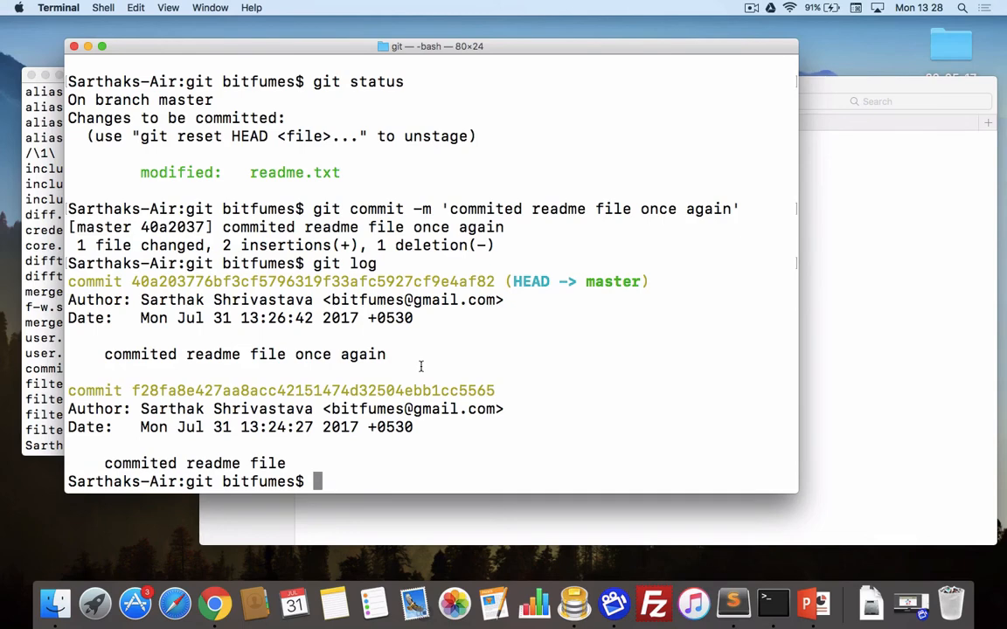
{"action": "left_click", "coordinate": [812, 603]}
{"action": "type", "text": "g"}
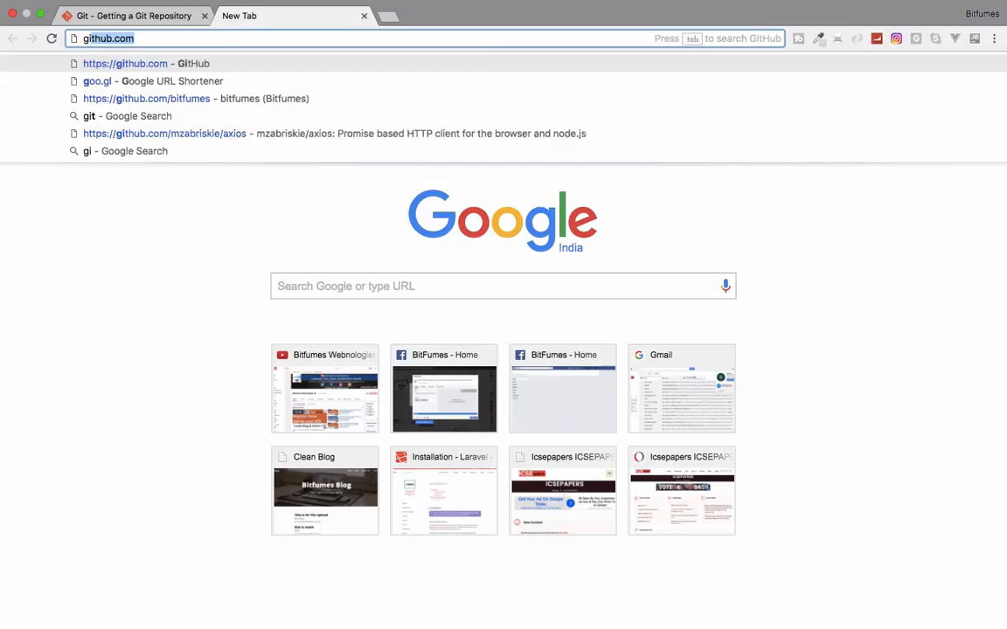
Step: Copy the HTTPS clone URL of the bitfumes/socialite repository from its GitHub page
{"action": "left_click", "coordinate": [147, 98]}
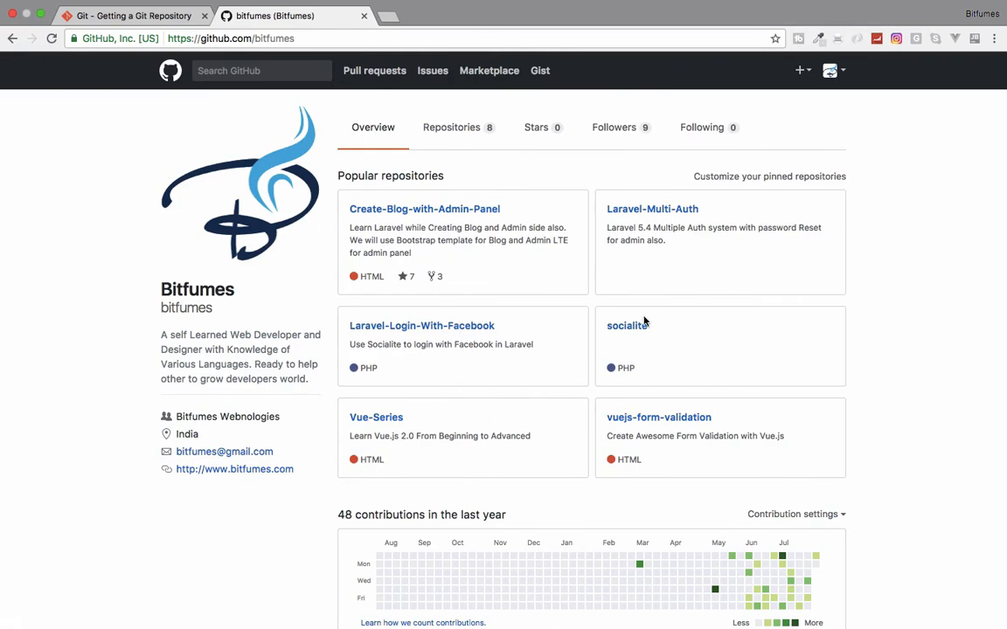
{"action": "left_click", "coordinate": [627, 325]}
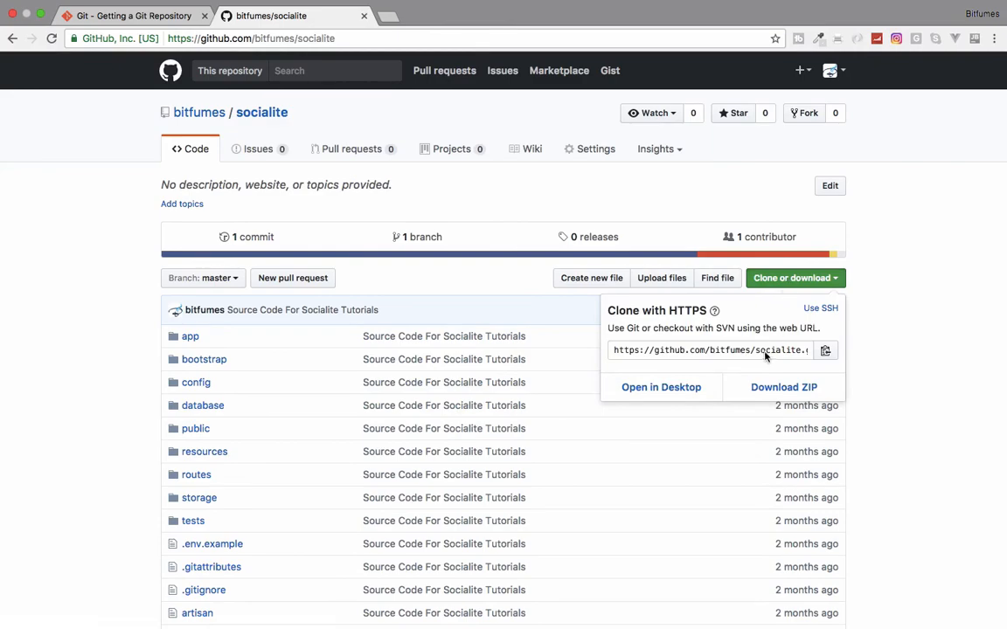
{"action": "right_click", "coordinate": [708, 349]}
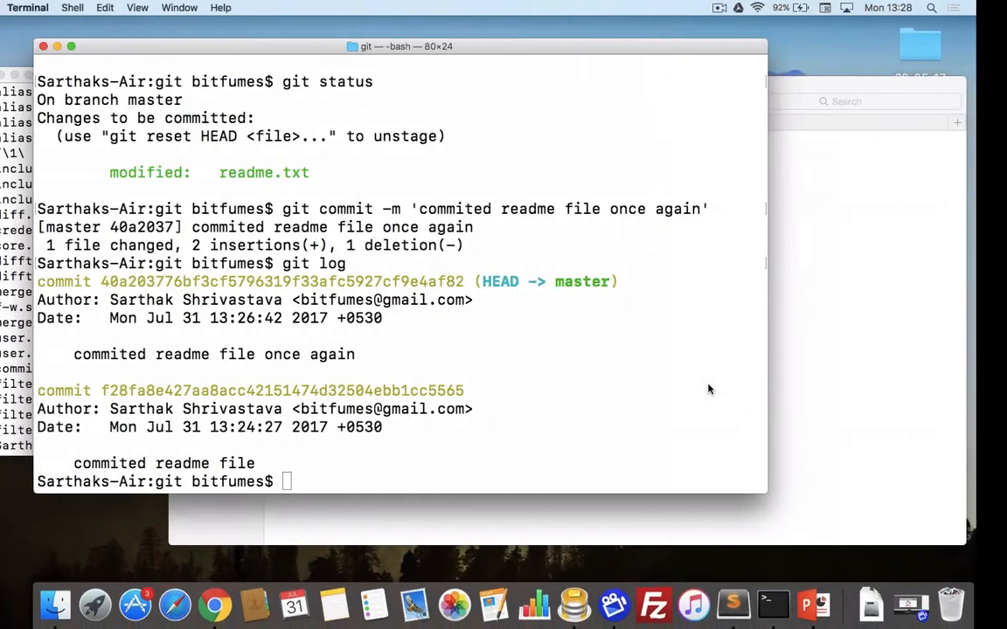
{"action": "type", "text": "git c"}
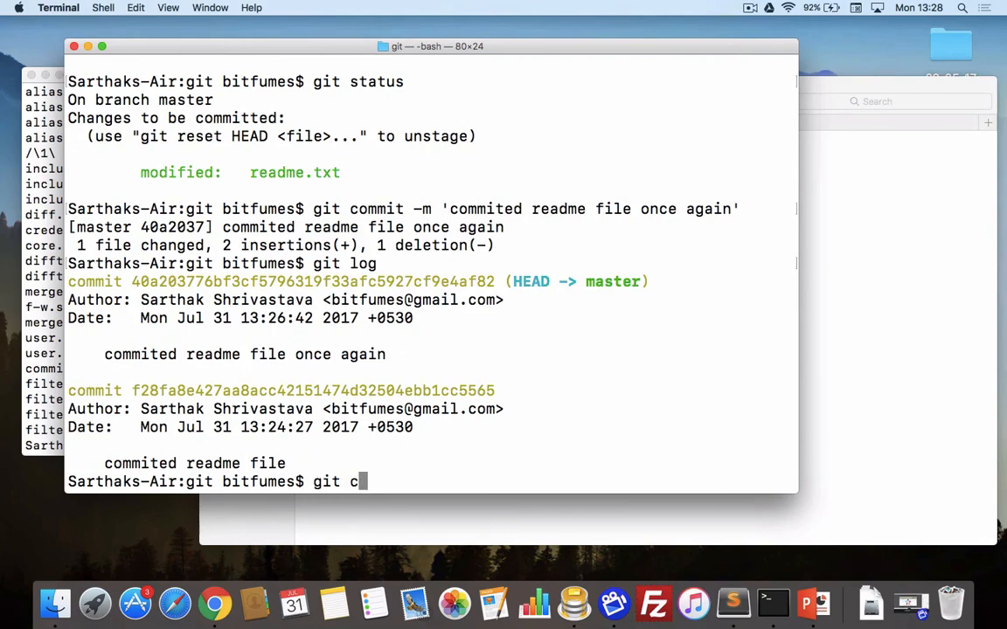
{"action": "type", "text": "lone https://github.com/bitfumes/socialite.git"}
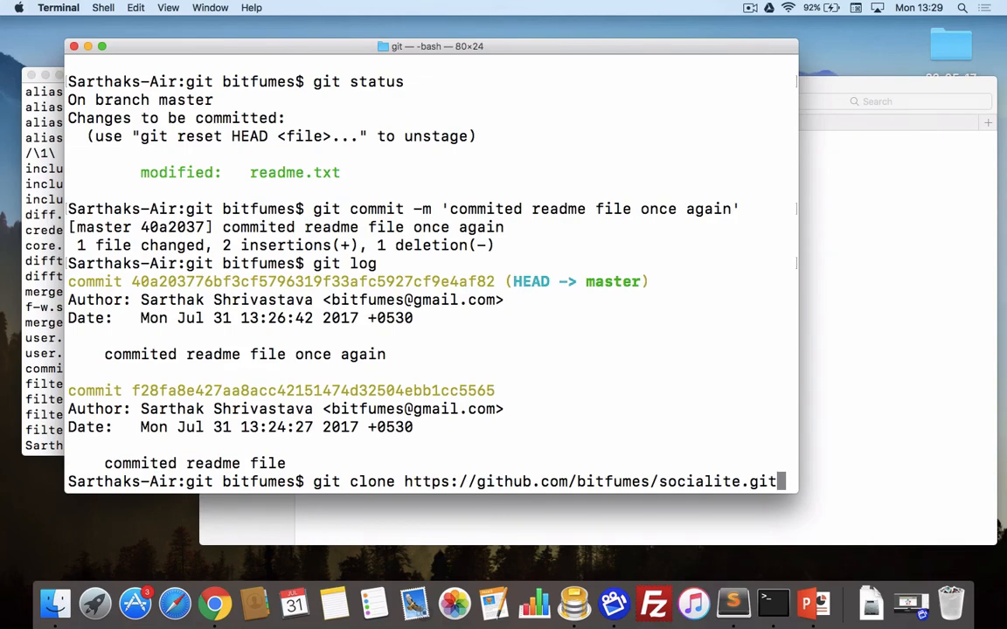
{"action": "key", "text": "Return"}
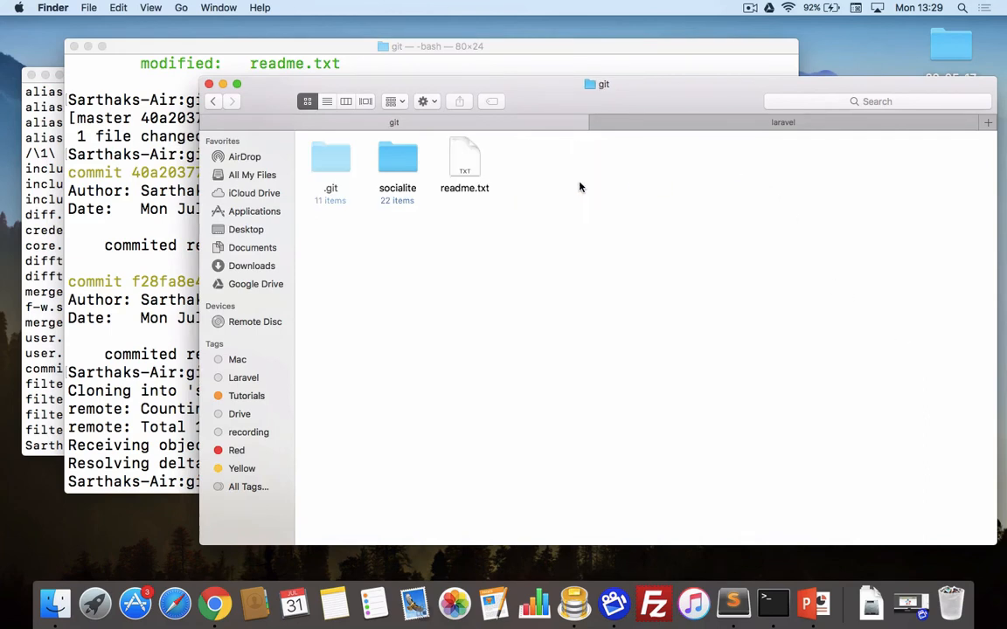
Step: Show the repository status listing the cloned socialite/ folder as untracked and highlight it
{"action": "double_click", "coordinate": [397, 161]}
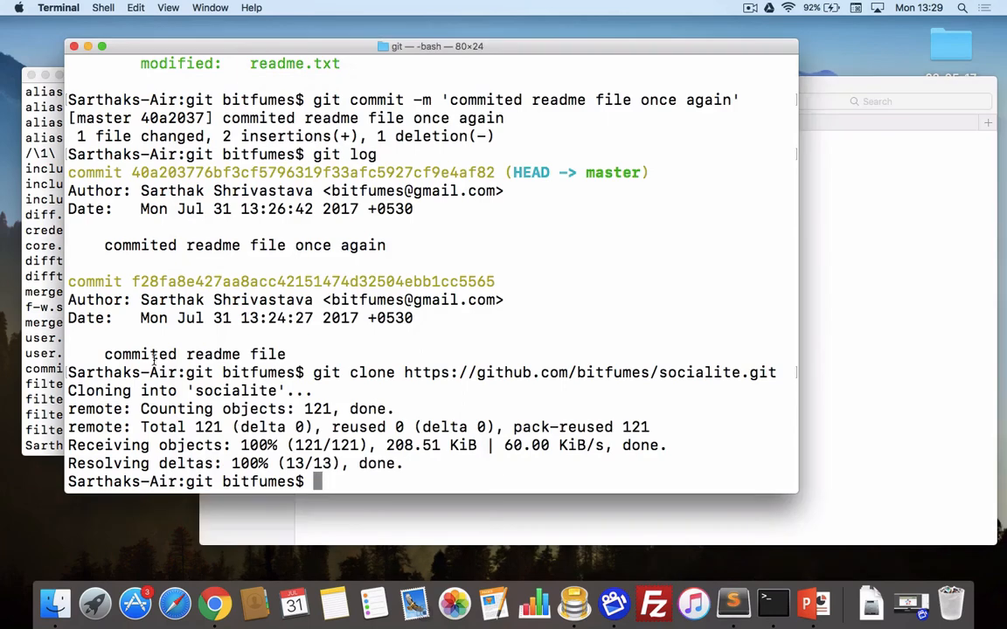
{"action": "type", "text": "git lo"}
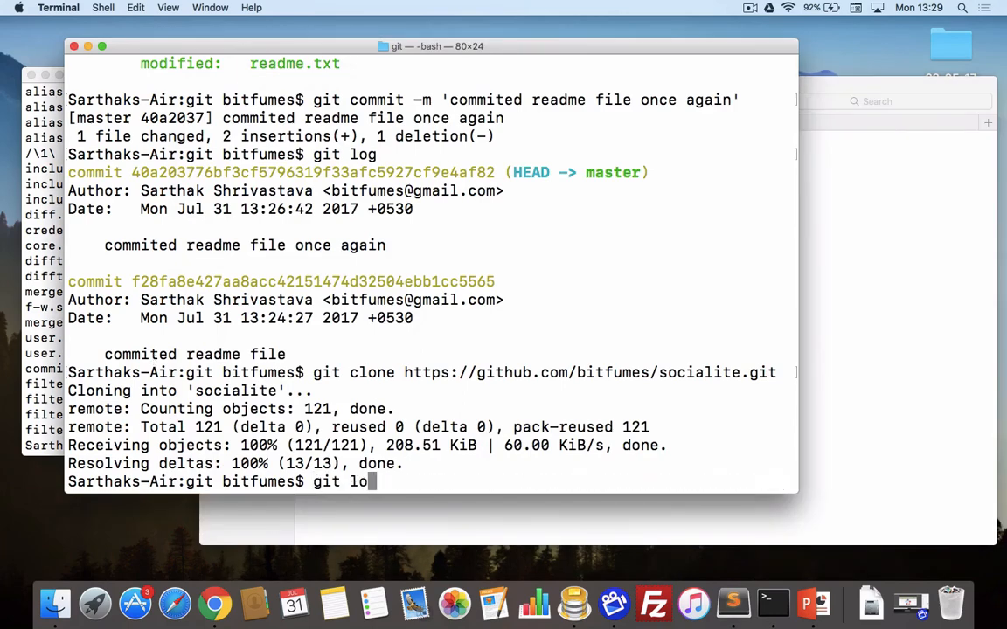
{"action": "key", "text": "Return"}
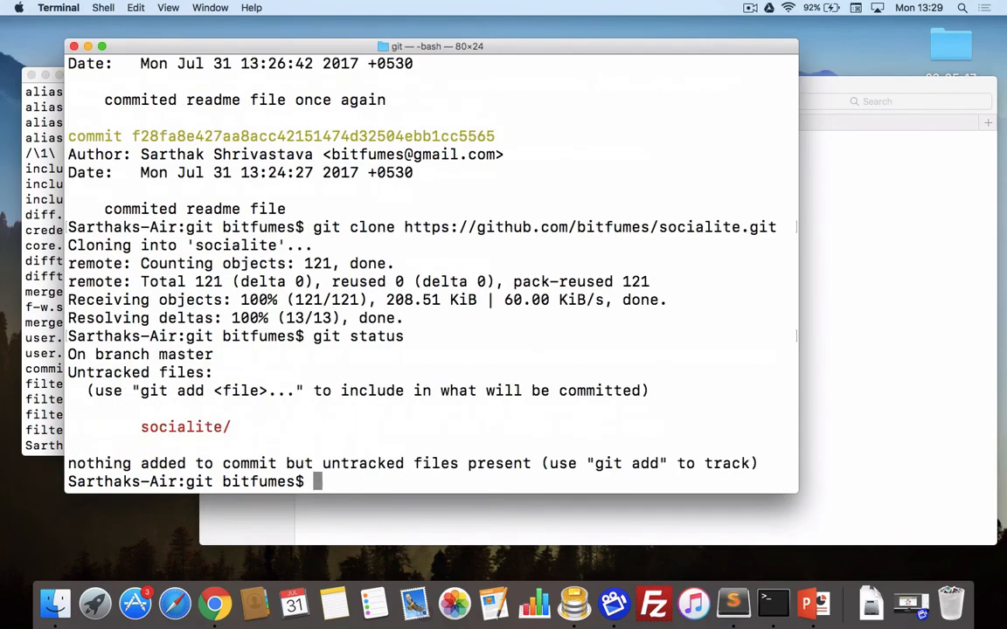
{"action": "double_click", "coordinate": [185, 426]}
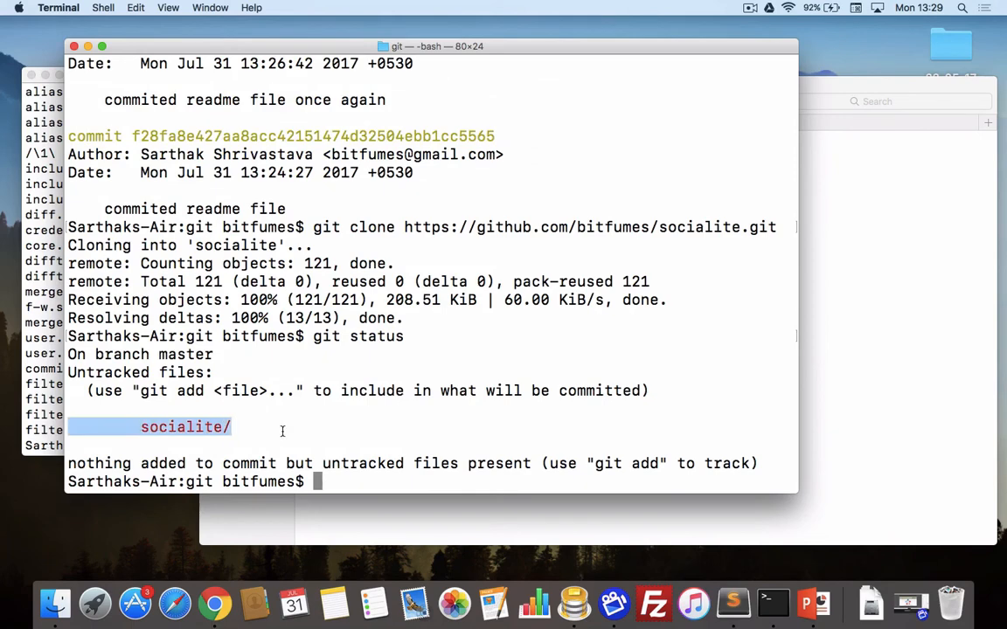